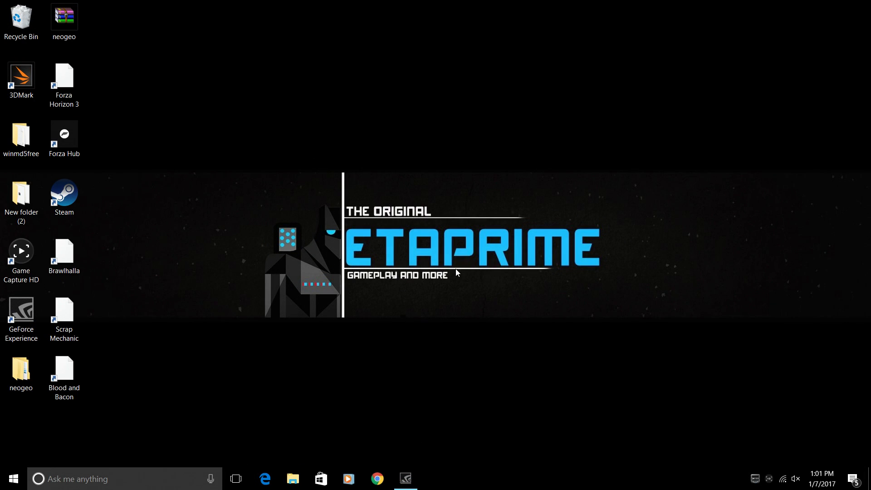
mouse_move(457, 373)
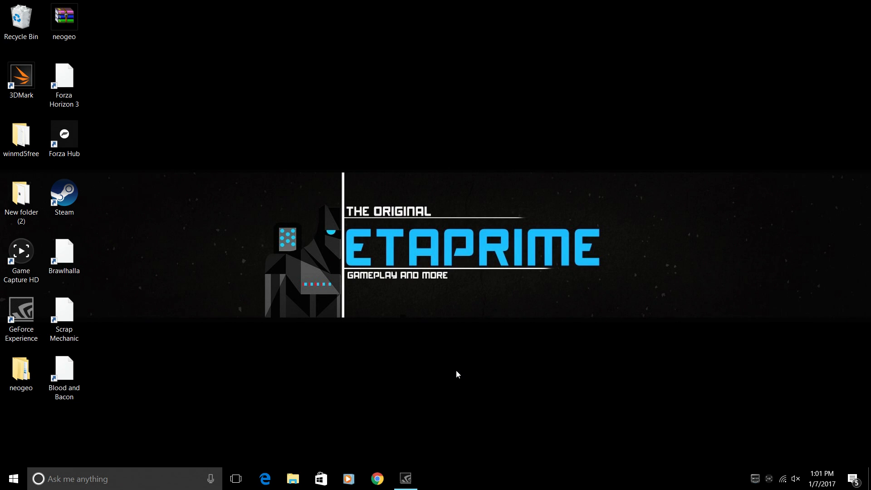
mouse_move(393, 125)
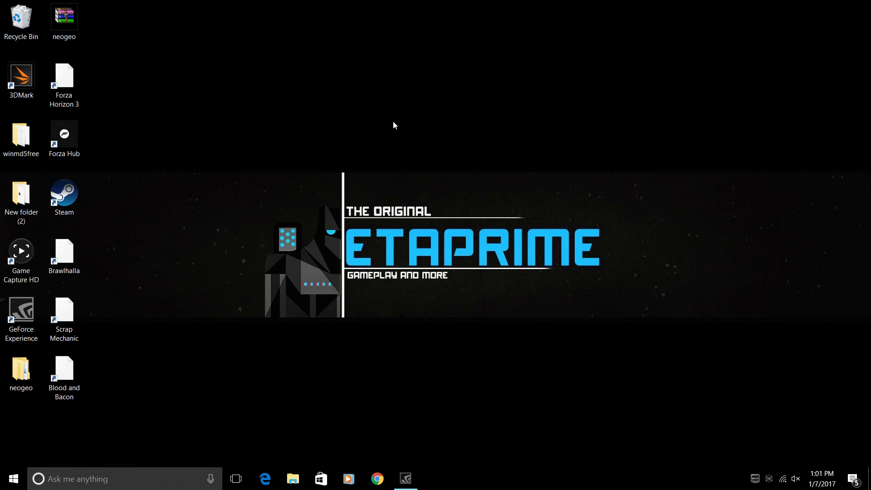
mouse_move(752, 480)
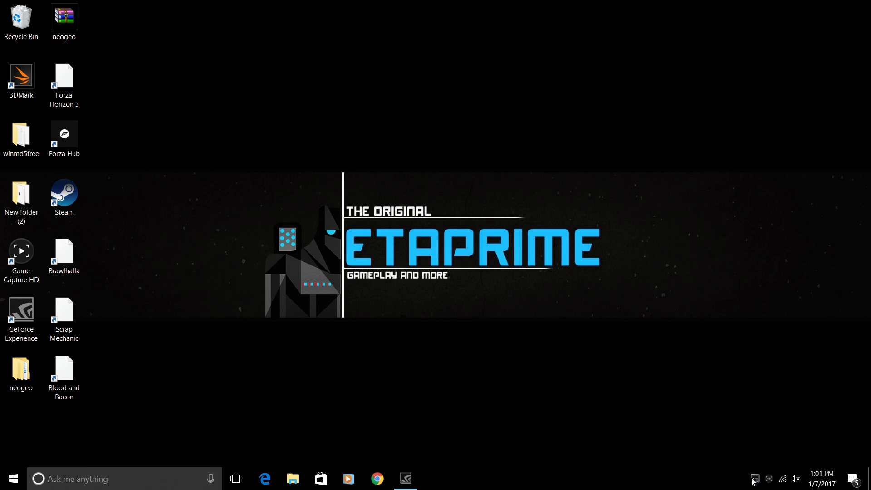
mouse_move(448, 209)
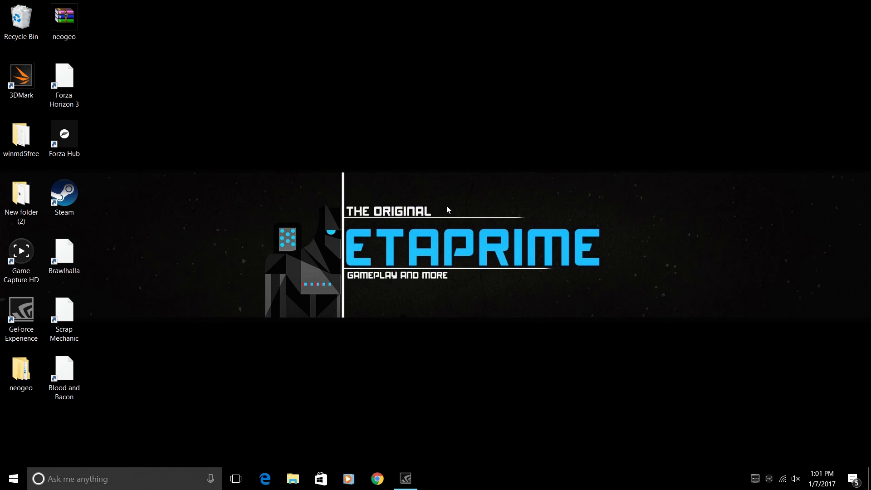
Step: Bring up GeForce Experience's home screen listing Forza Horizon 3 and No Man's Sky
left_click(405, 478)
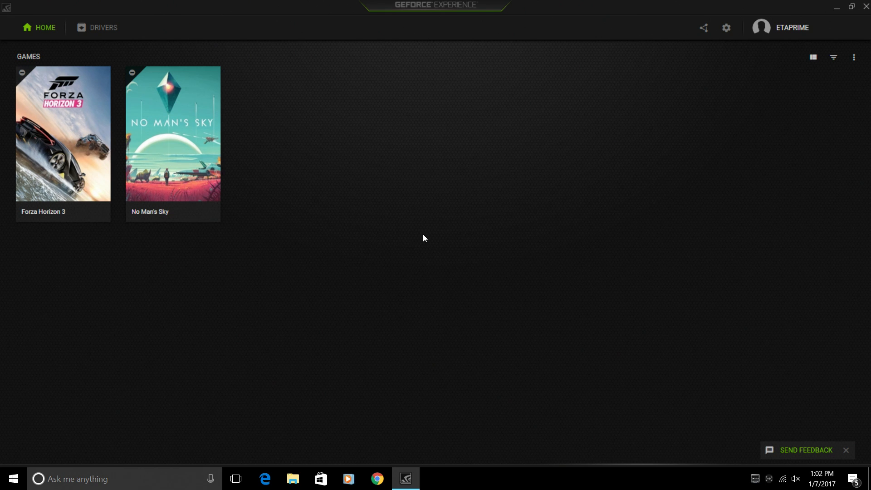
mouse_move(273, 217)
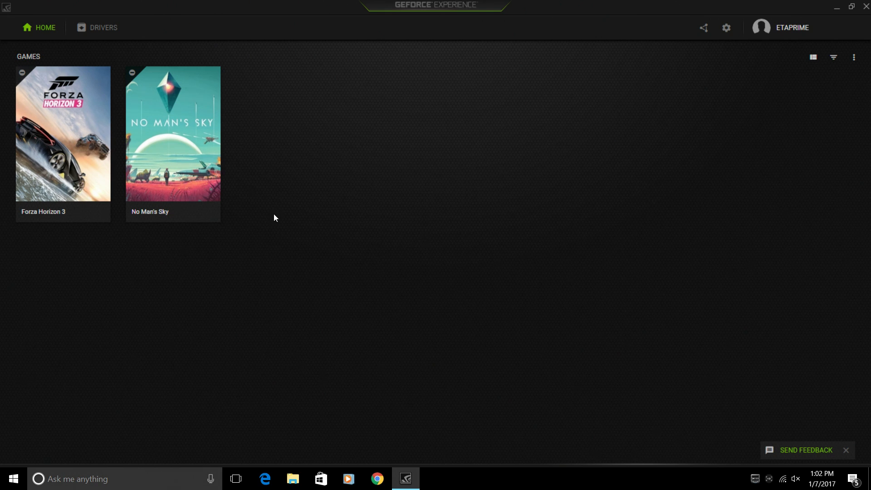
mouse_move(300, 241)
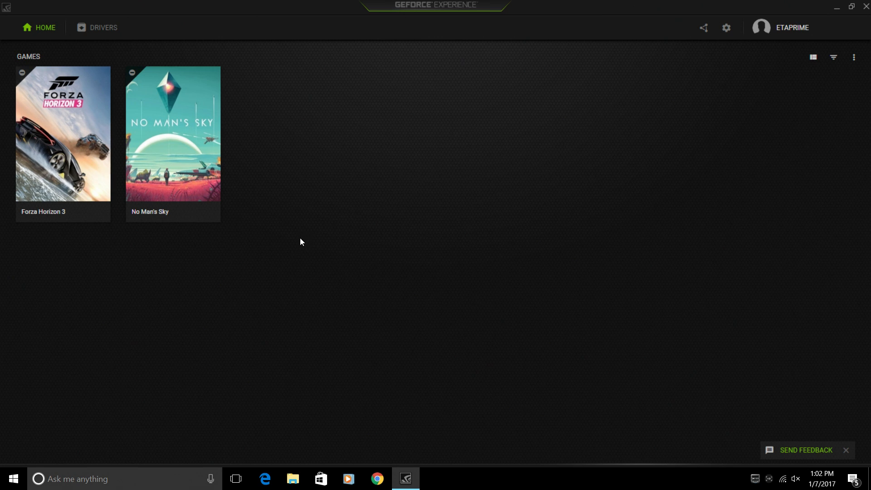
mouse_move(452, 17)
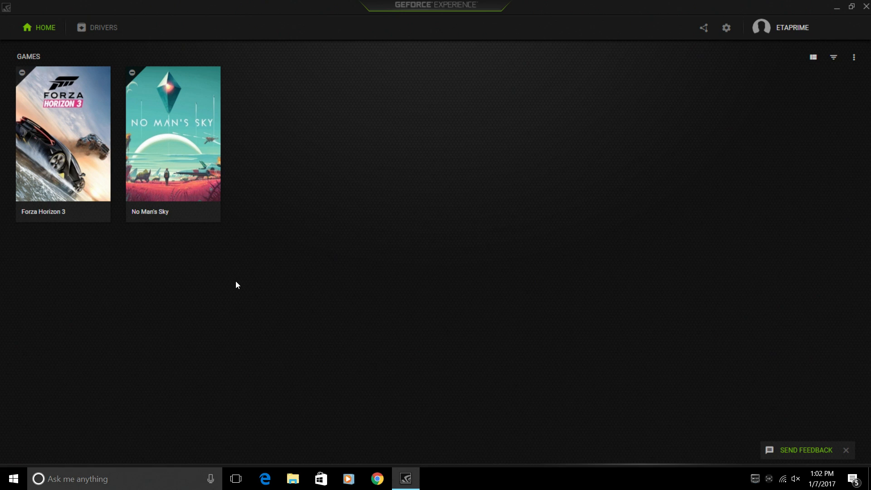
mouse_move(699, 257)
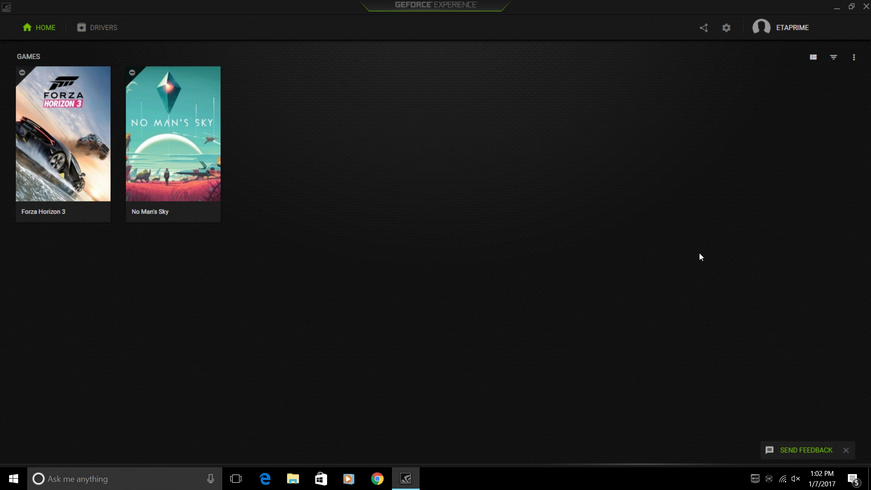
mouse_move(556, 67)
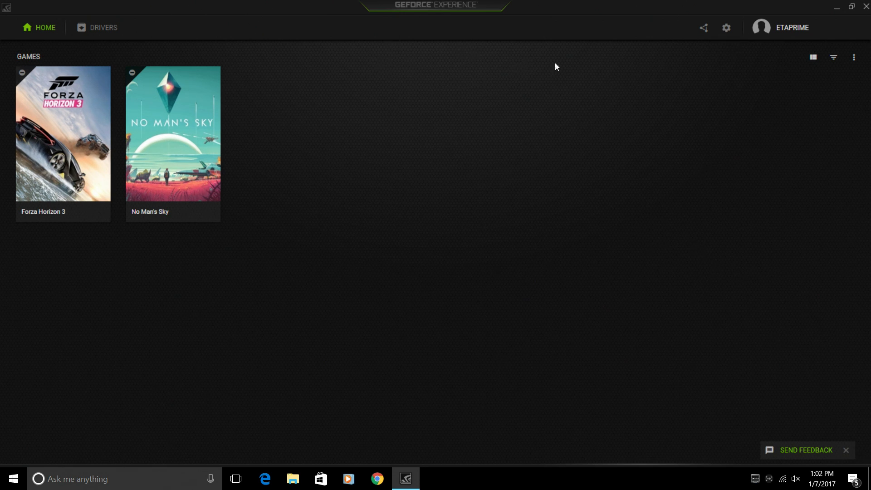
Step: Show the General settings with GameStream reported ready and requirements met
left_click(726, 29)
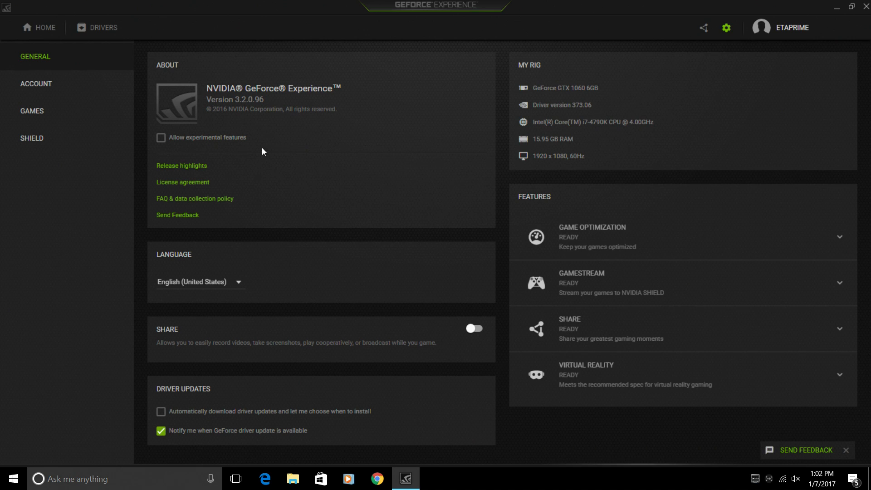
mouse_move(530, 60)
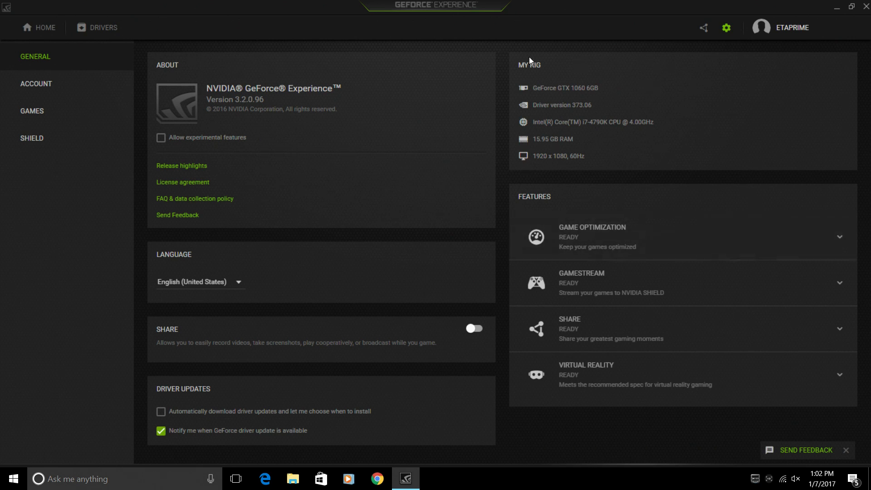
mouse_move(458, 158)
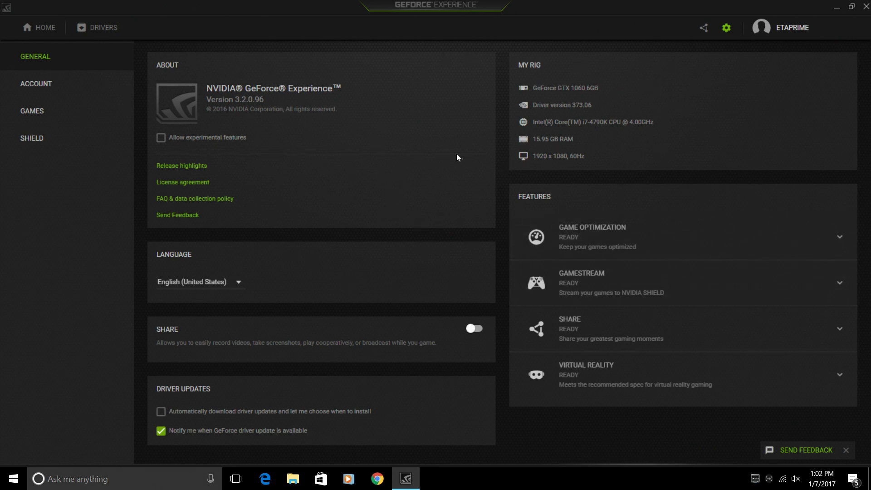
mouse_move(442, 10)
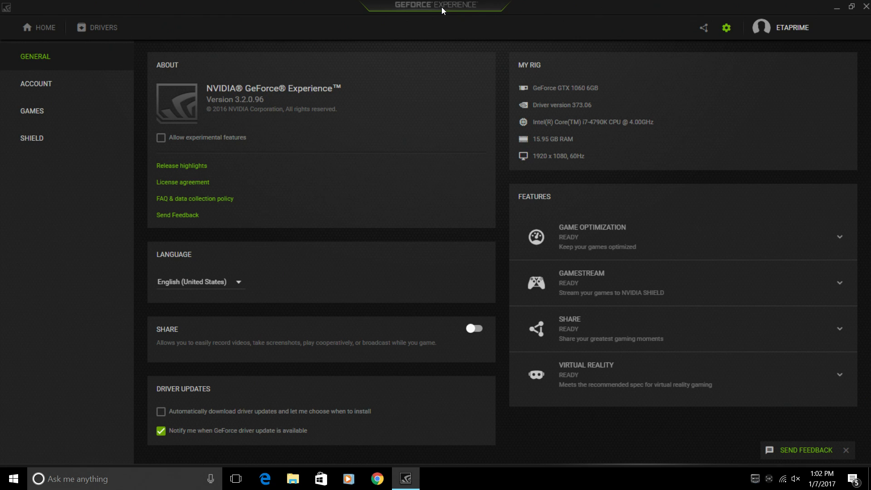
mouse_move(582, 288)
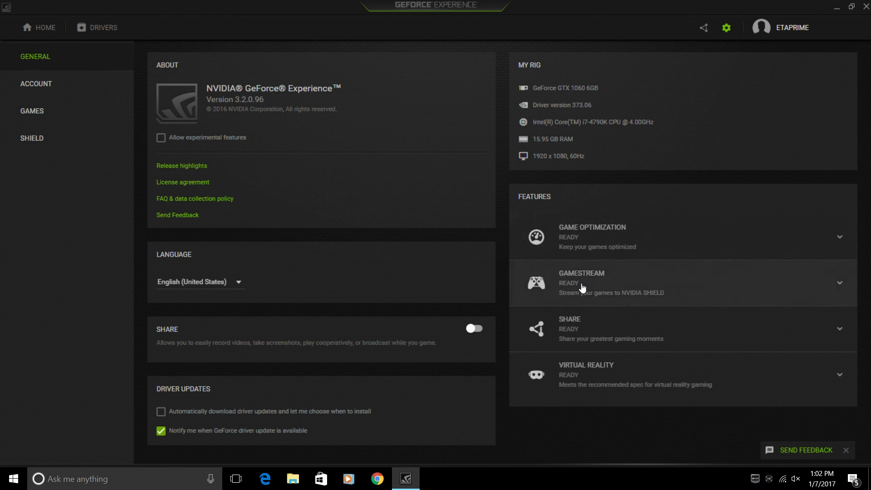
mouse_move(686, 183)
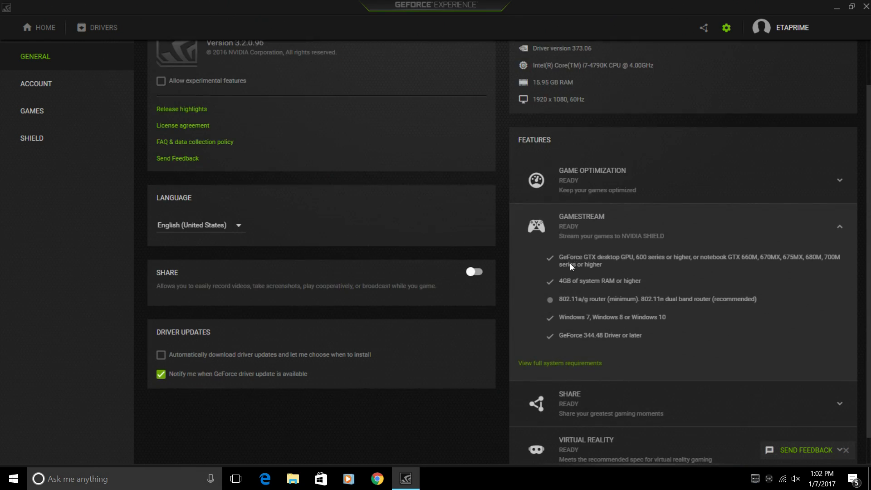
mouse_move(638, 264)
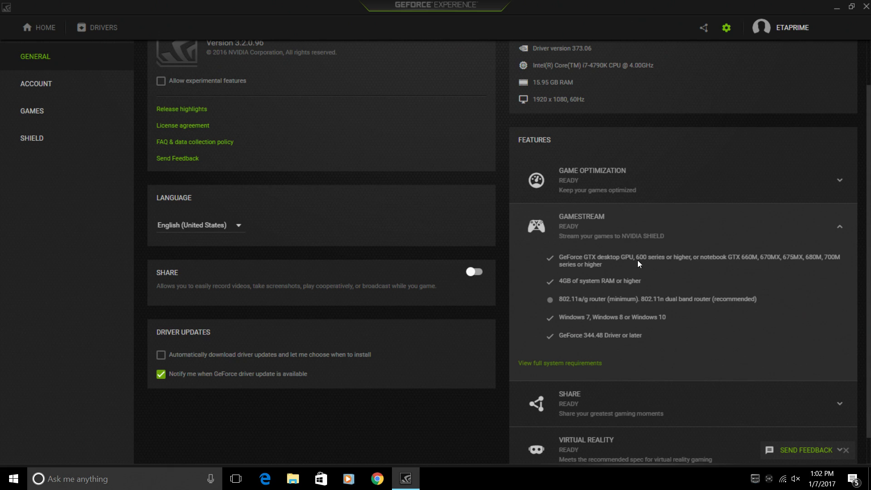
mouse_move(688, 266)
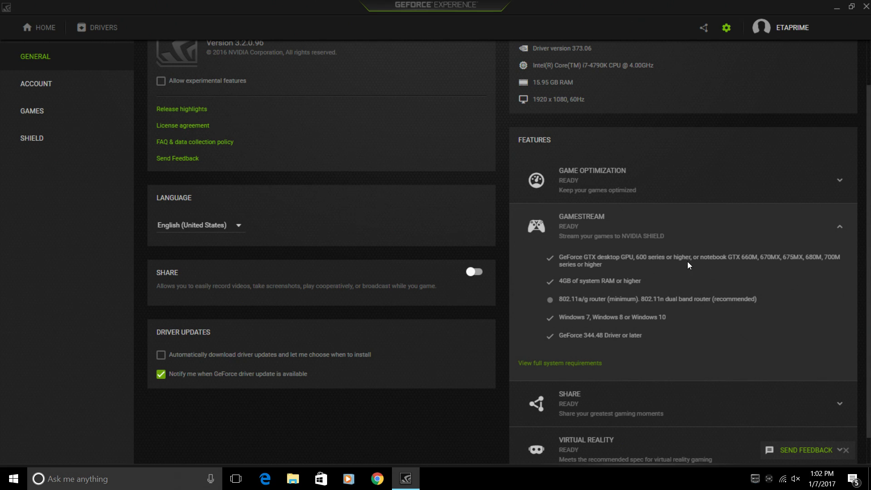
mouse_move(547, 304)
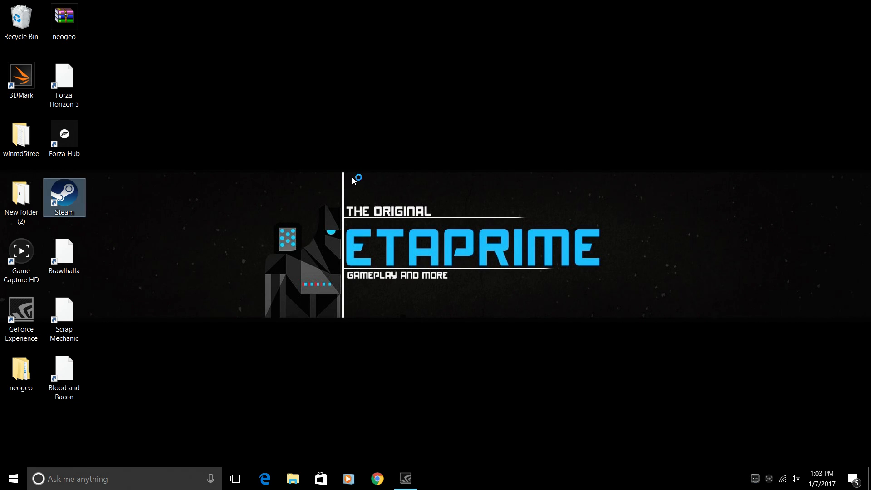
mouse_move(504, 226)
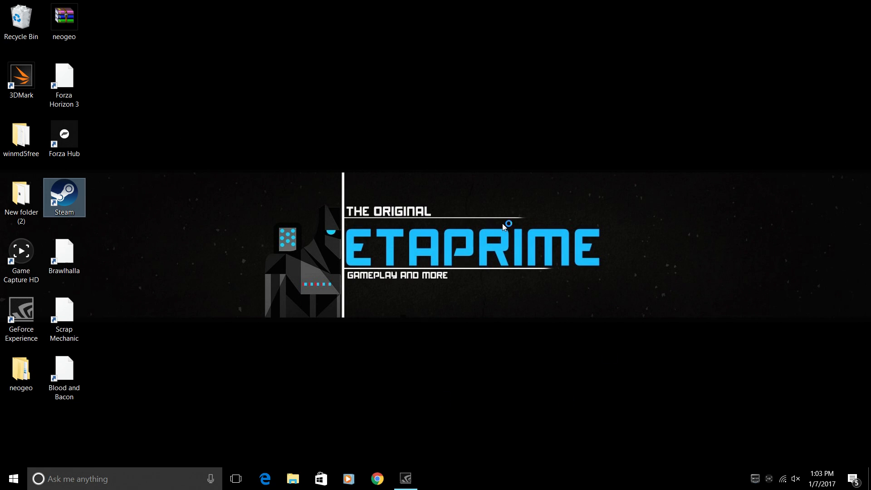
mouse_move(334, 187)
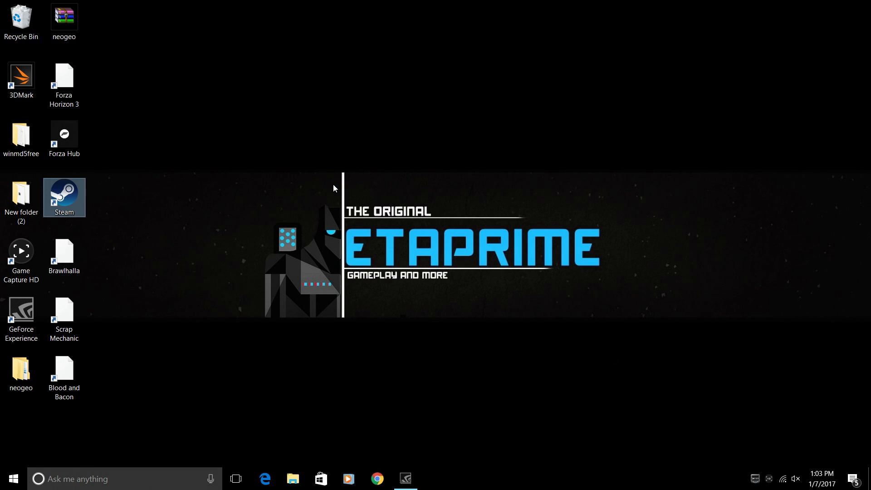
mouse_move(421, 239)
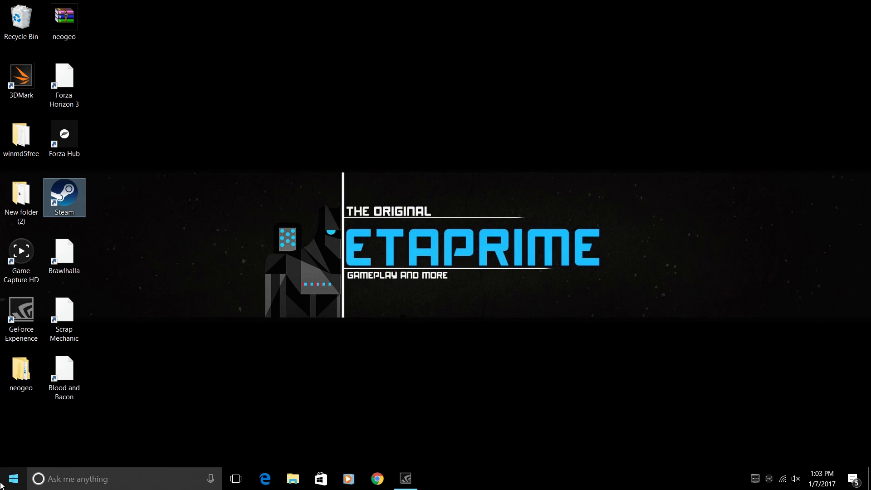
Step: View the TRENDnet652 Wi-Fi network's details and properties in Windows Settings
left_click(11, 478)
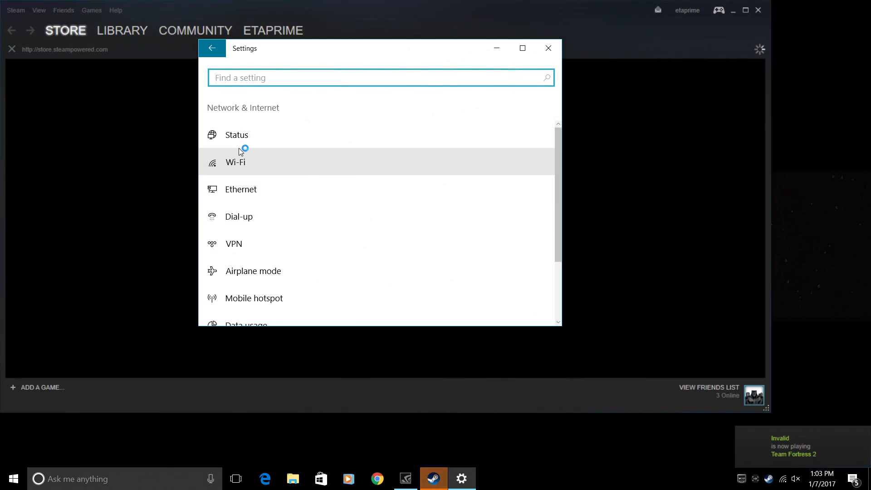
left_click(234, 162)
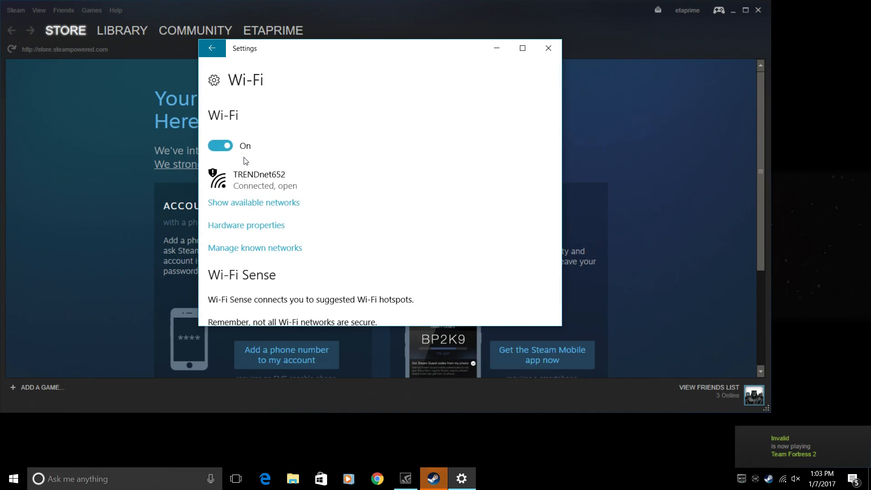
left_click(258, 179)
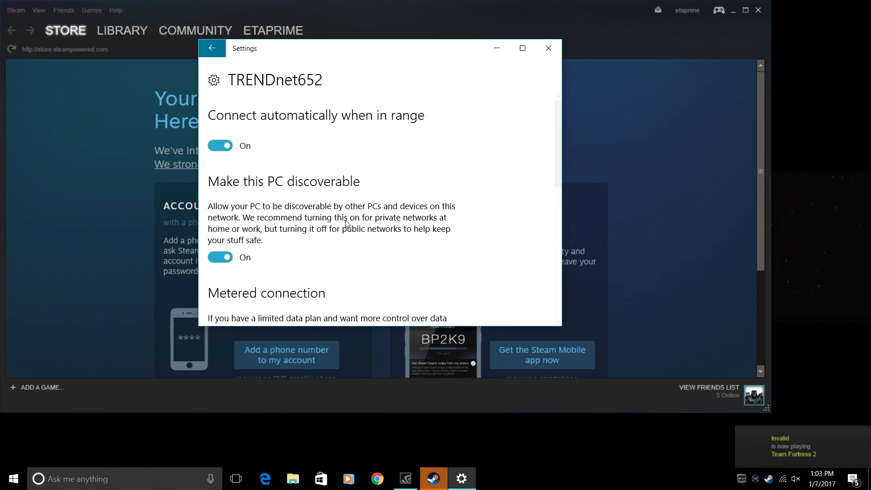
scroll("down", 3)
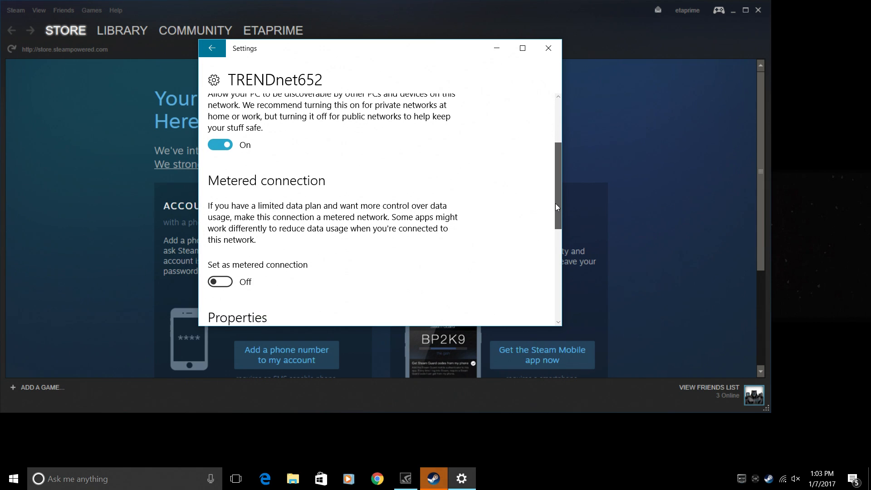
scroll("down", 3)
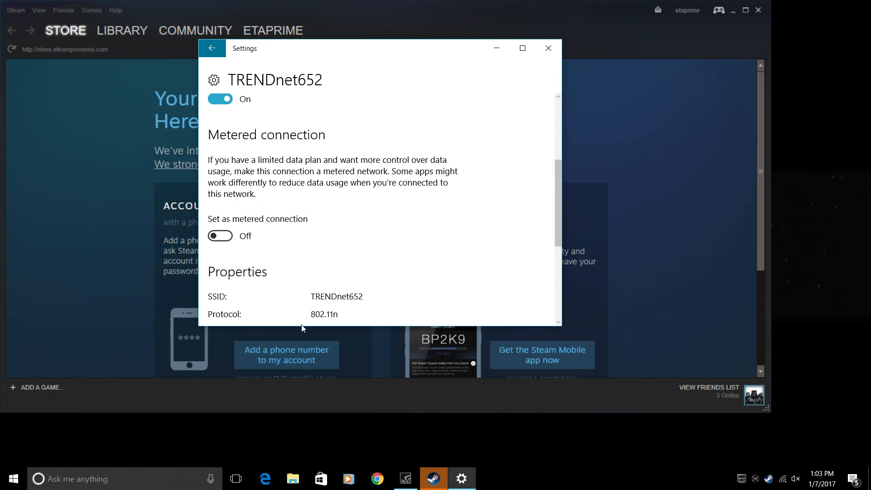
mouse_move(324, 317)
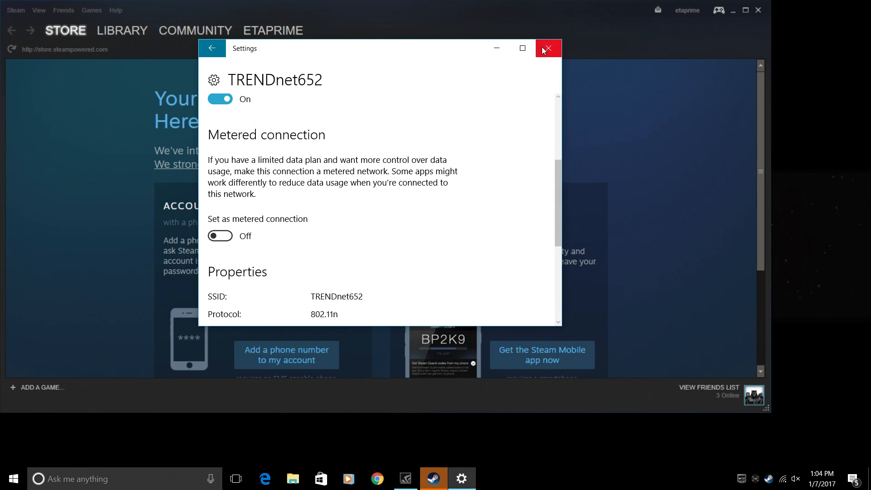
Step: Close the network settings window and launch Steam Big Picture mode
left_click(547, 48)
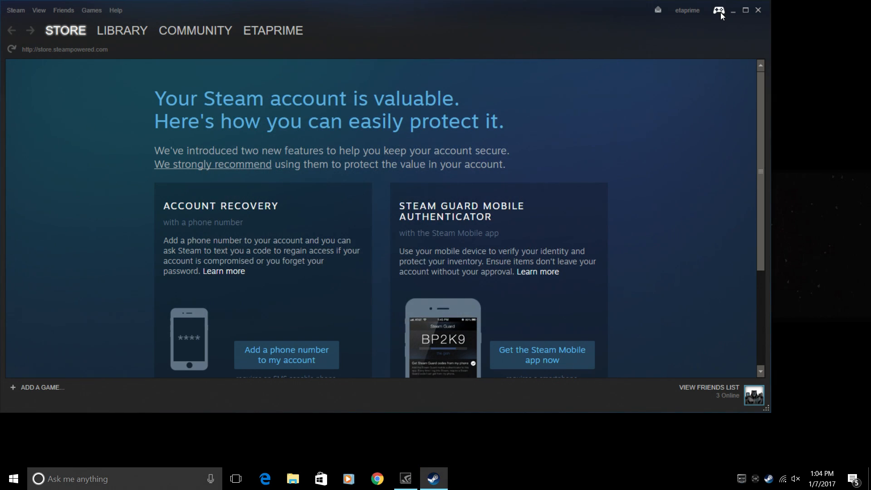
left_click(732, 10)
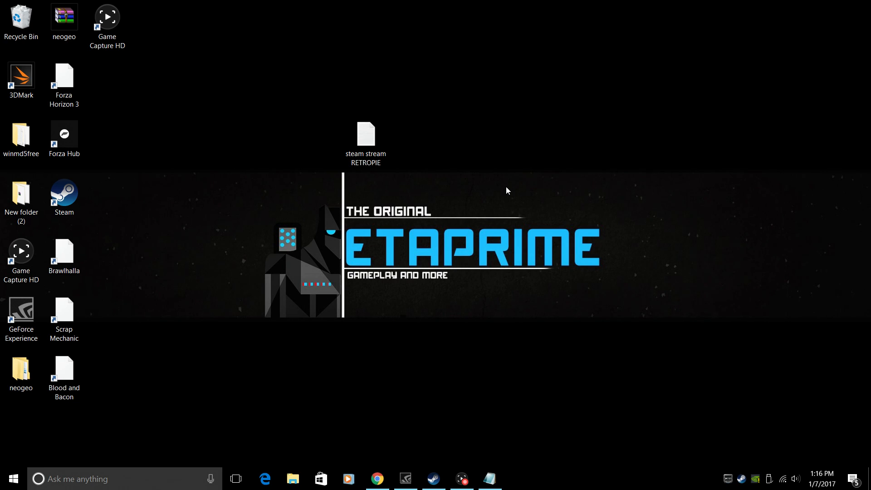
Step: Review the steam stream RETROPIE setup notes in Notepad and reopen them from the top
left_click(366, 137)
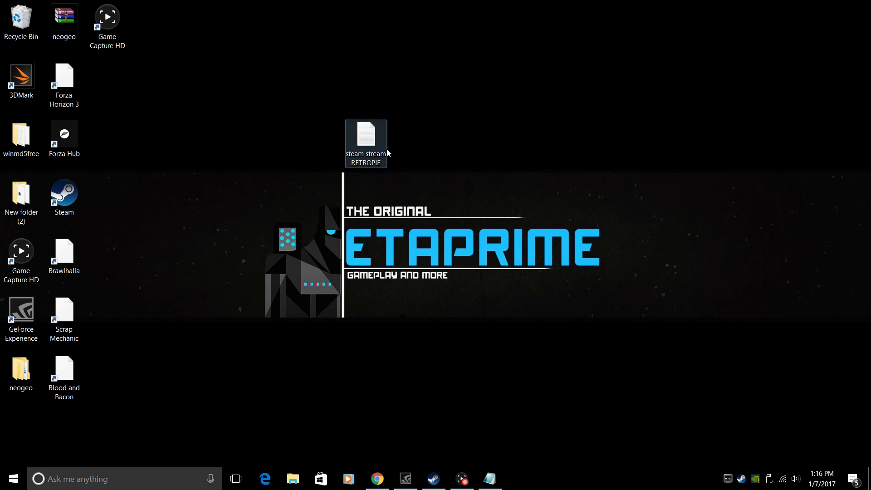
double_click(365, 135)
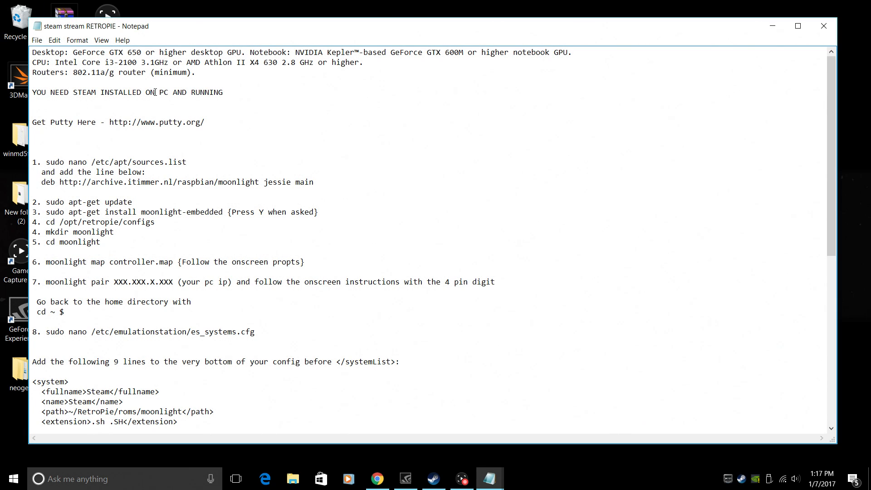
scroll("down", 3)
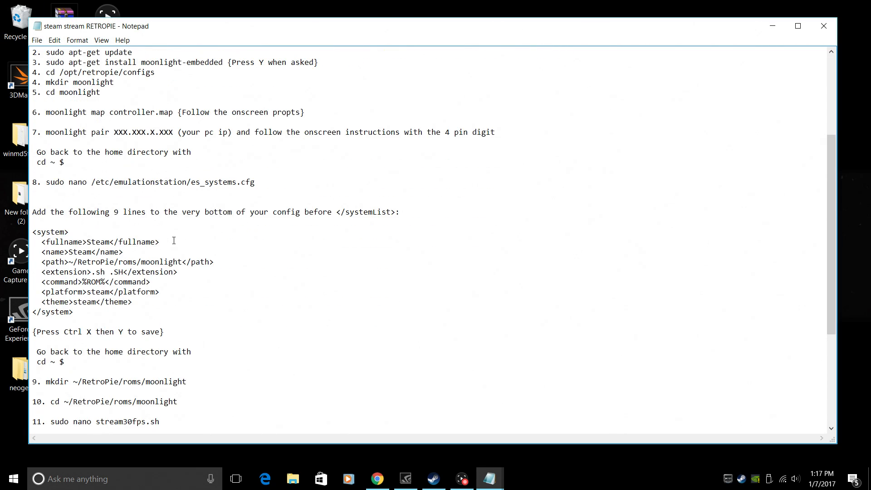
scroll("down", 3)
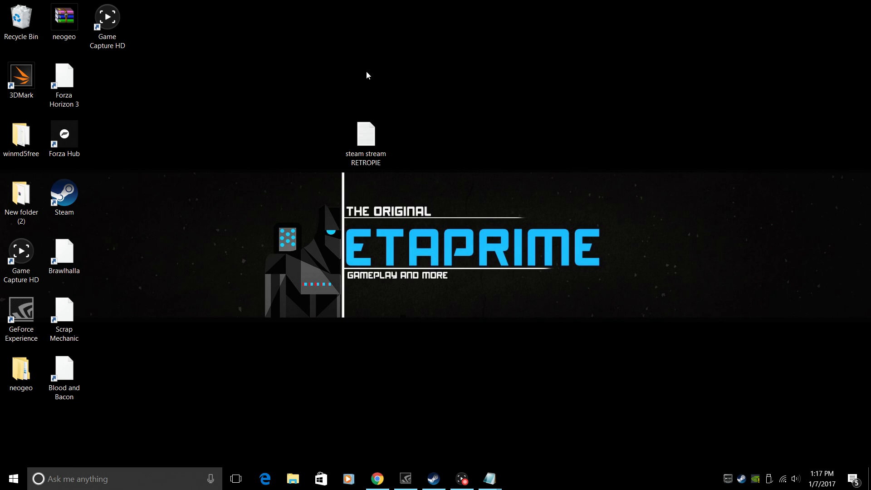
mouse_move(580, 147)
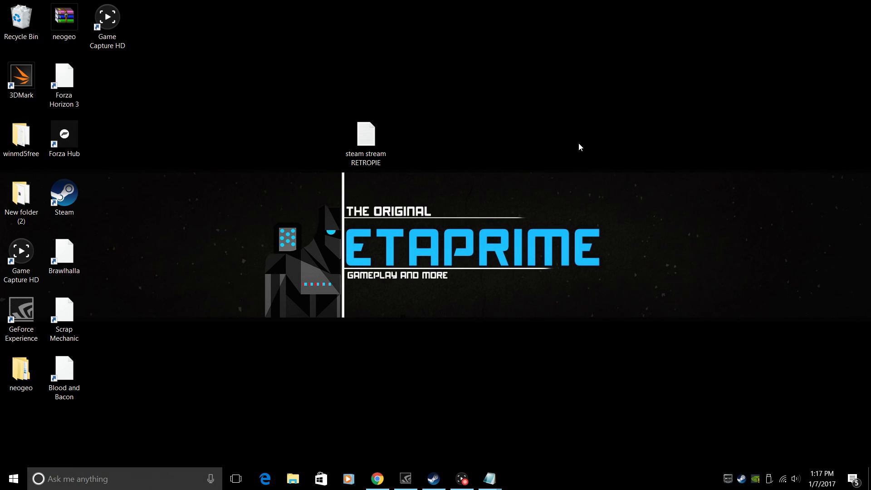
mouse_move(408, 238)
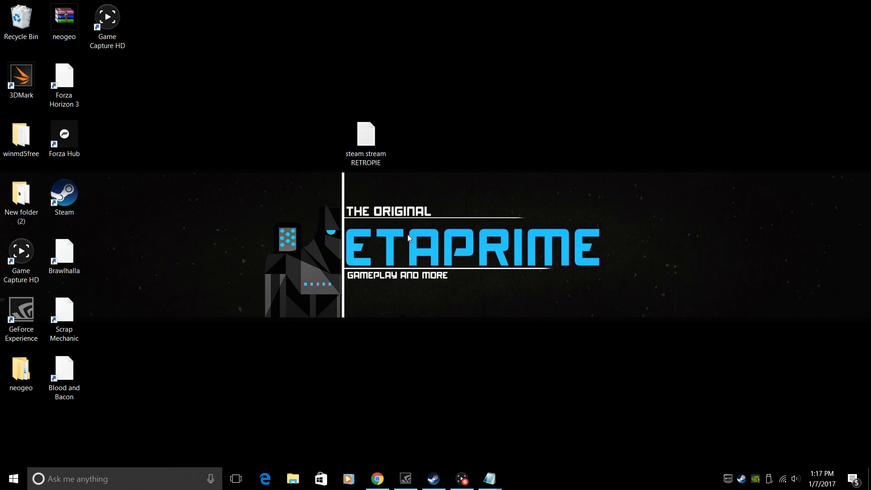
double_click(366, 135)
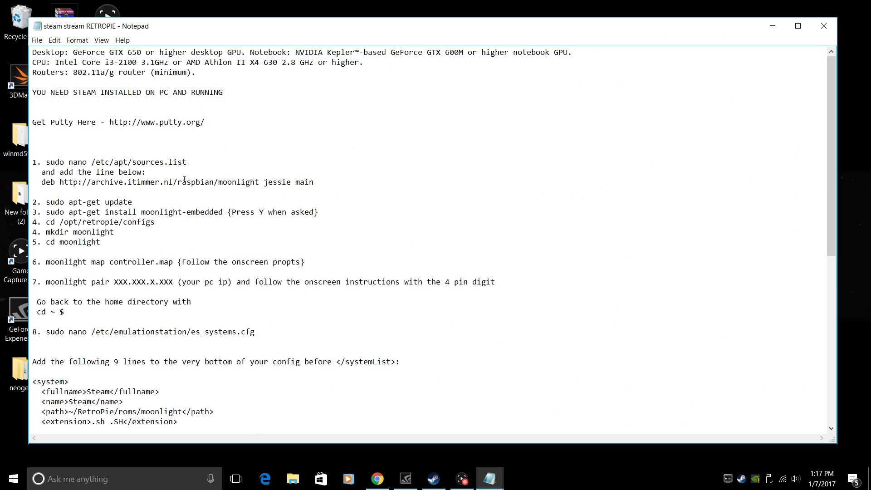
mouse_move(321, 148)
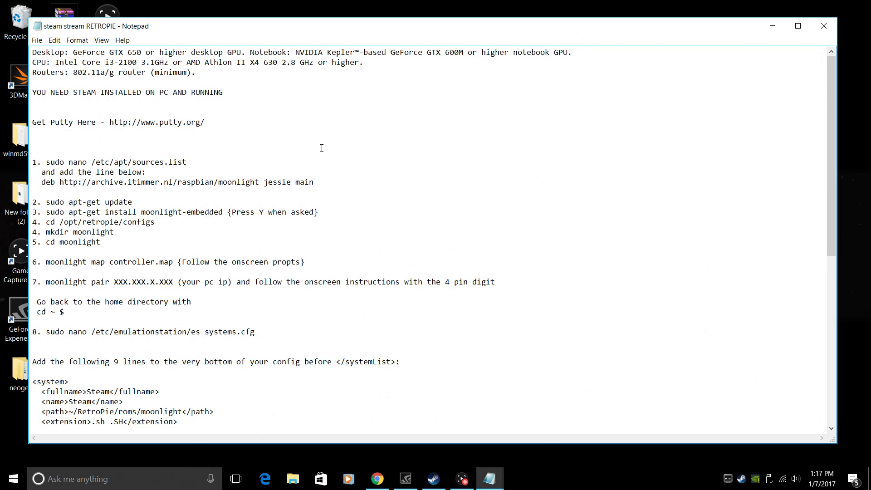
mouse_move(340, 160)
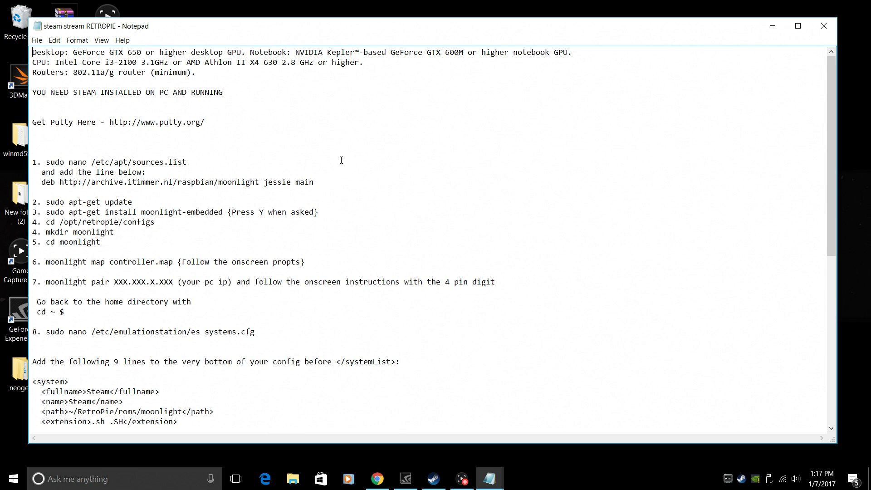
mouse_move(772, 27)
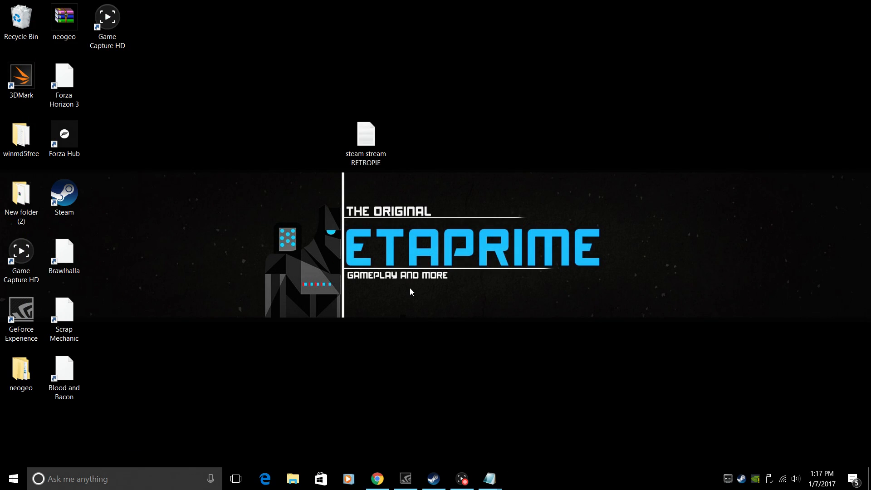
mouse_move(412, 338)
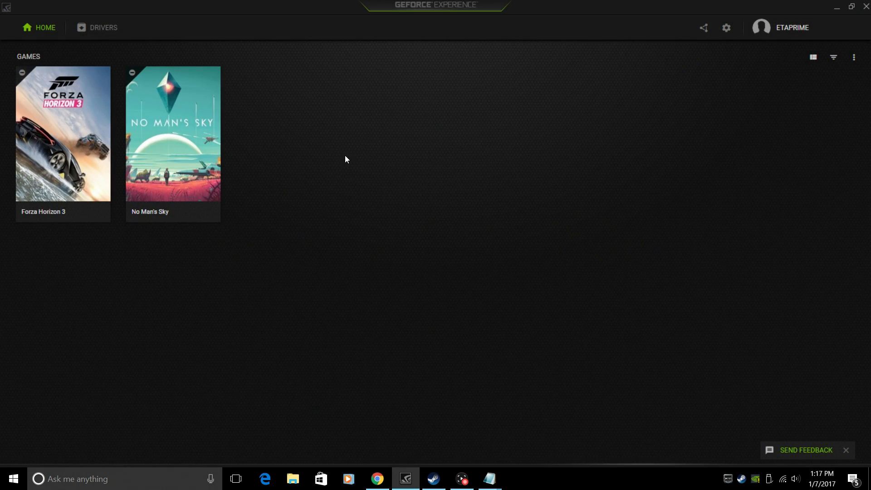
Step: Confirm GameStream is switched on in GeForce Experience's SHIELD settings
left_click(725, 28)
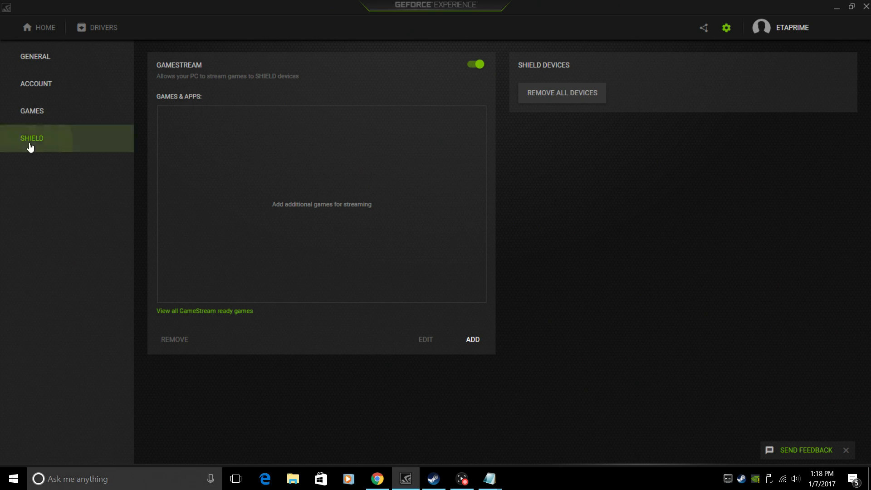
mouse_move(477, 72)
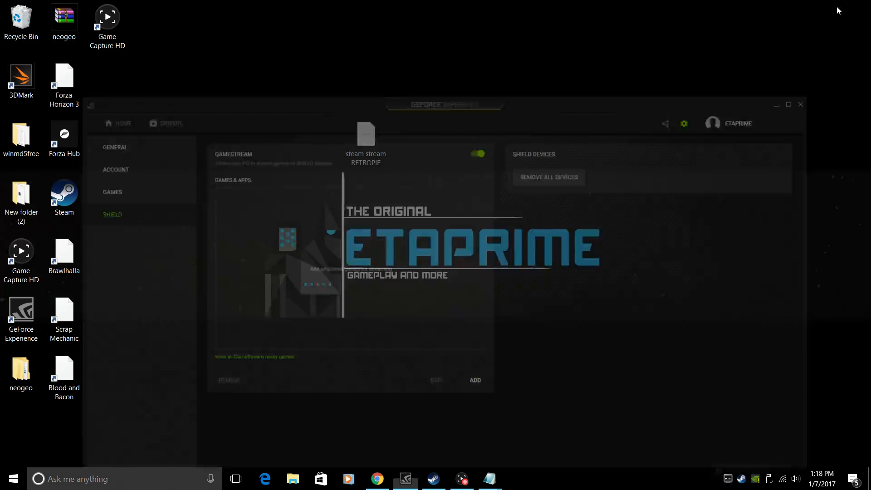
Step: Download putty.exe from the putty.org link in the notes to the desktop
left_click(488, 478)
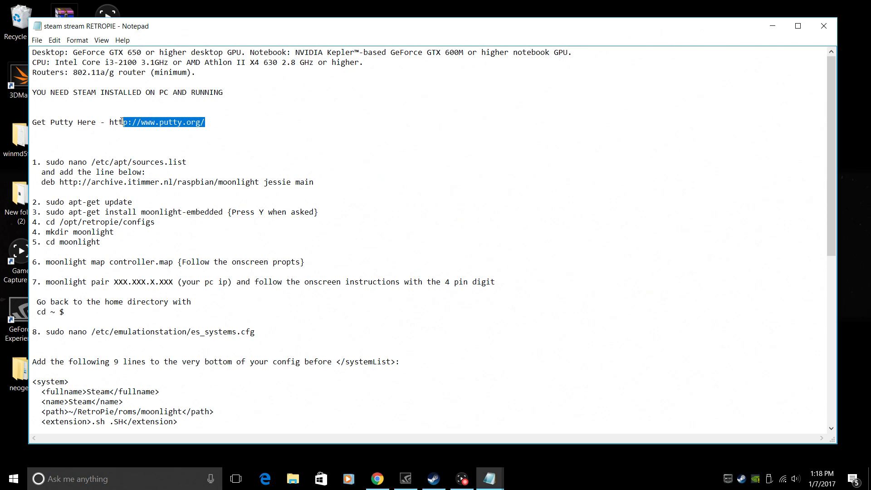
right_click(161, 121)
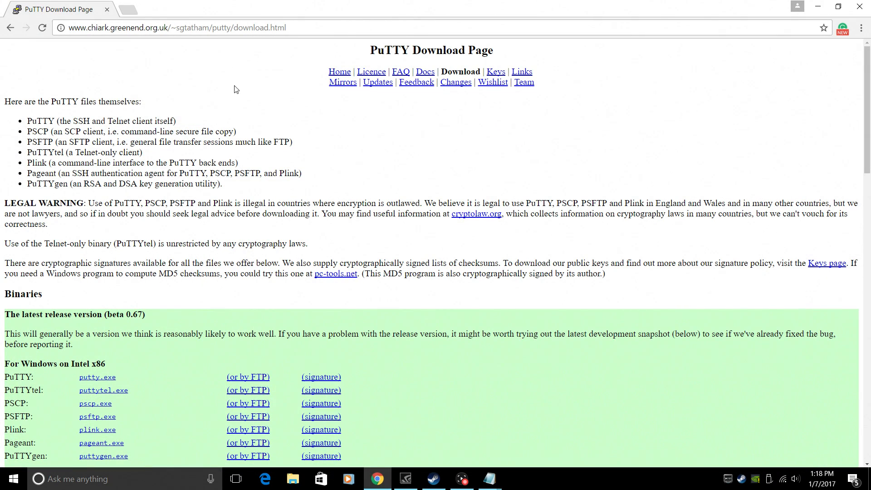
scroll("down", 3)
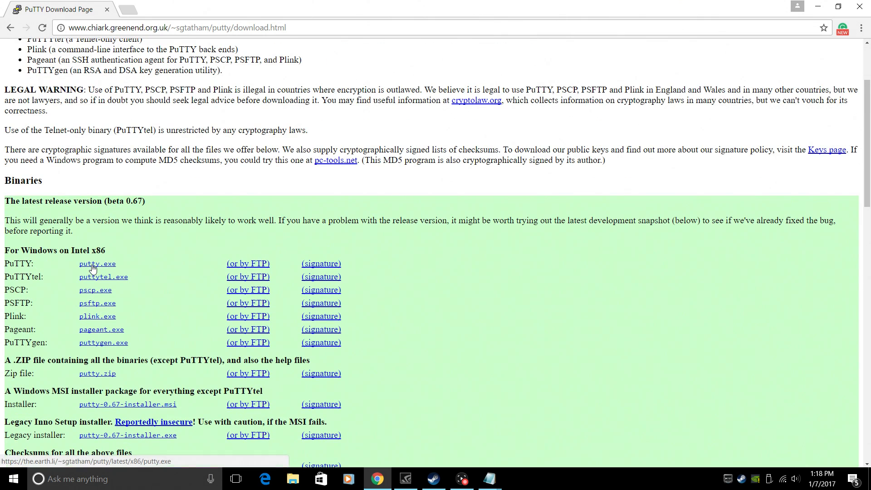
left_click(97, 263)
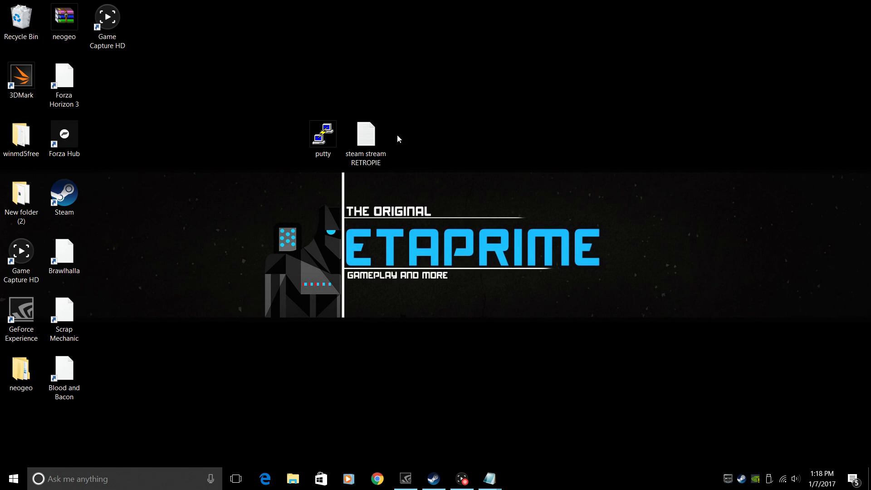
Step: SSH into the RETROPIE host with PuTTY, trusting its key and logging in as pi
left_click(322, 135)
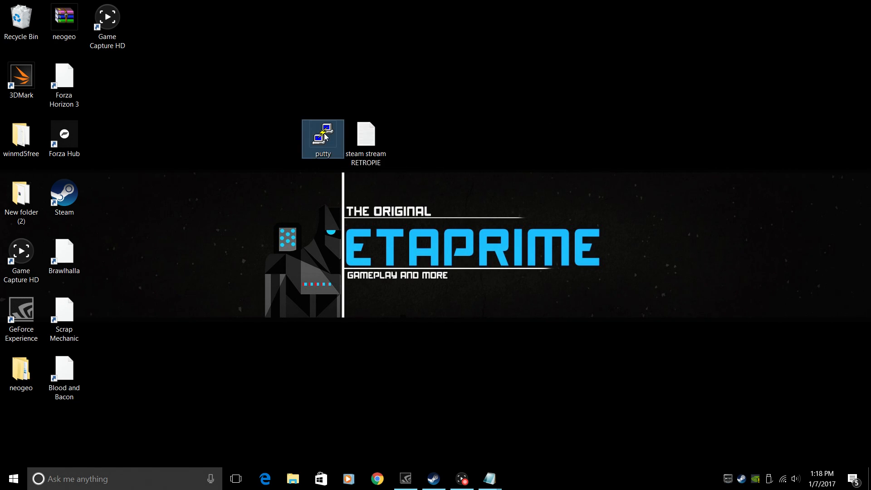
double_click(322, 138)
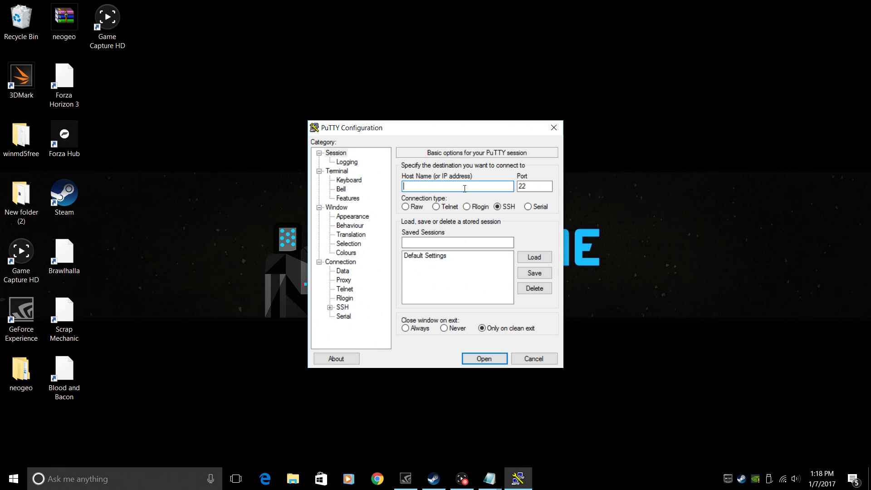
type("RETROPI")
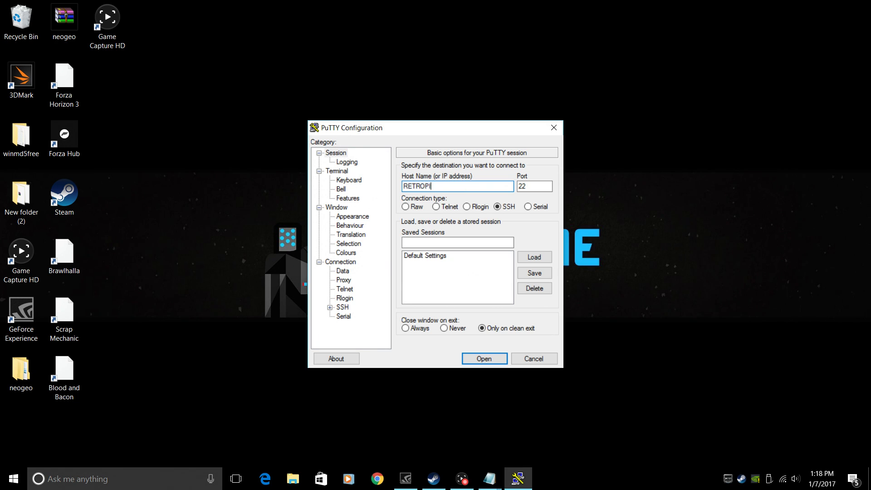
type("E")
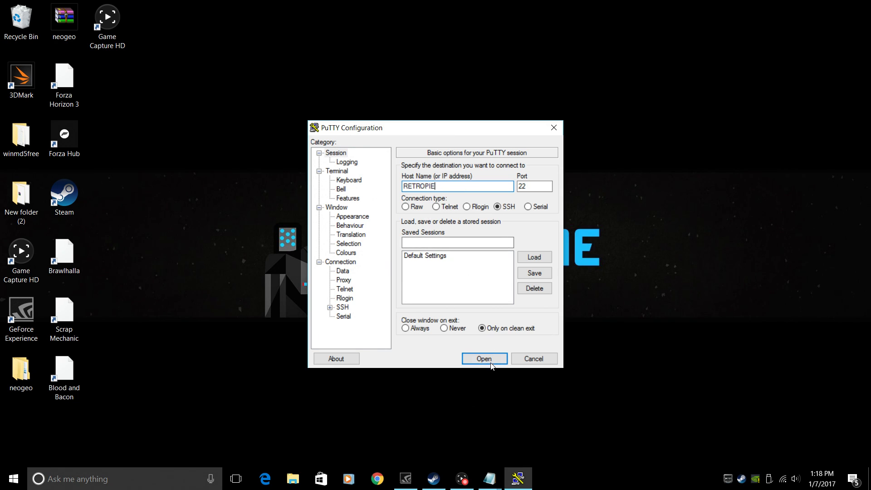
left_click(483, 359)
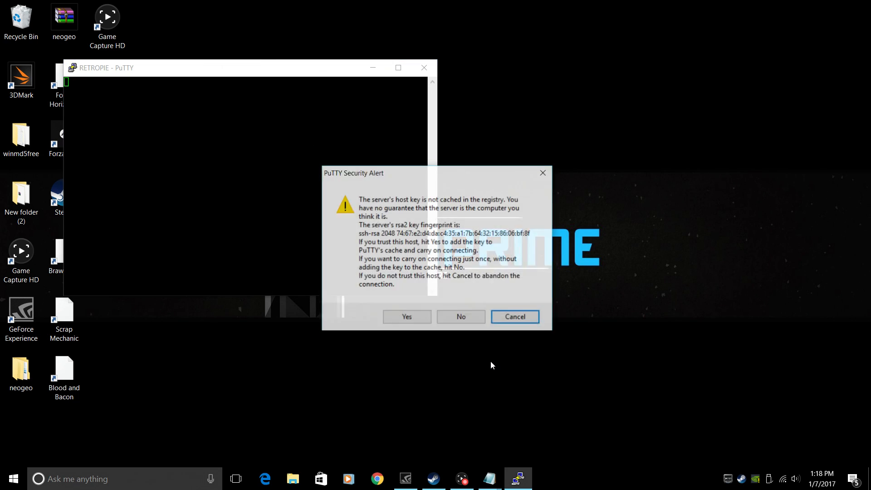
left_click(406, 317)
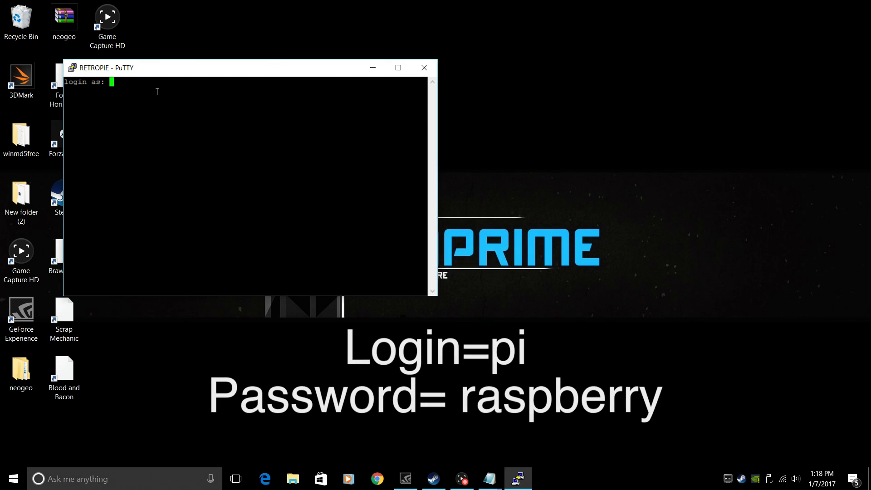
type("pi")
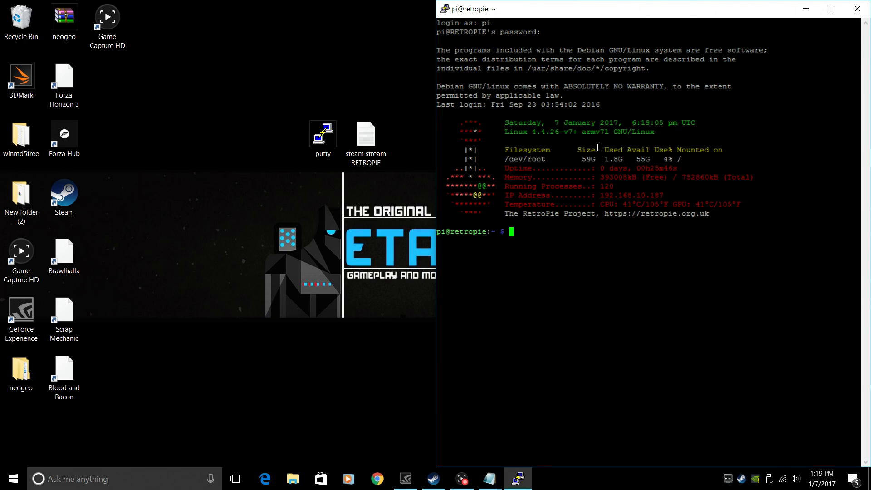
Step: With the notes open beside the terminal, edit /etc/apt/sources.list in nano
left_click(366, 135)
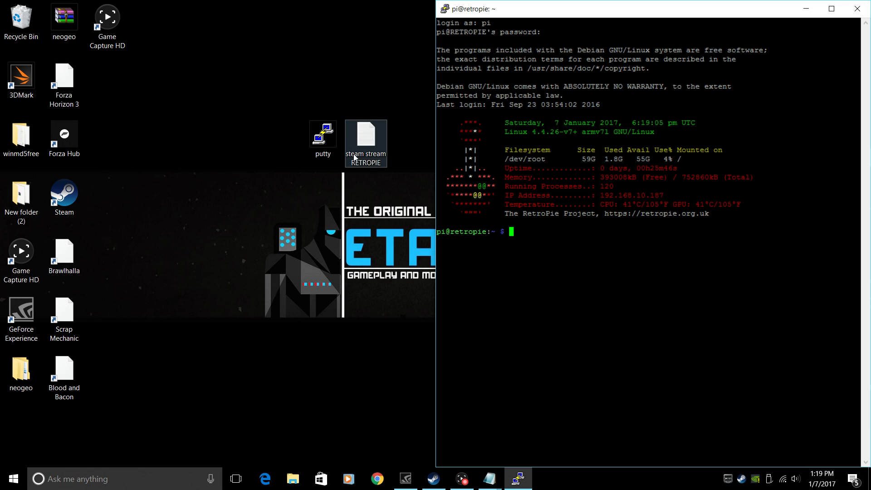
double_click(365, 137)
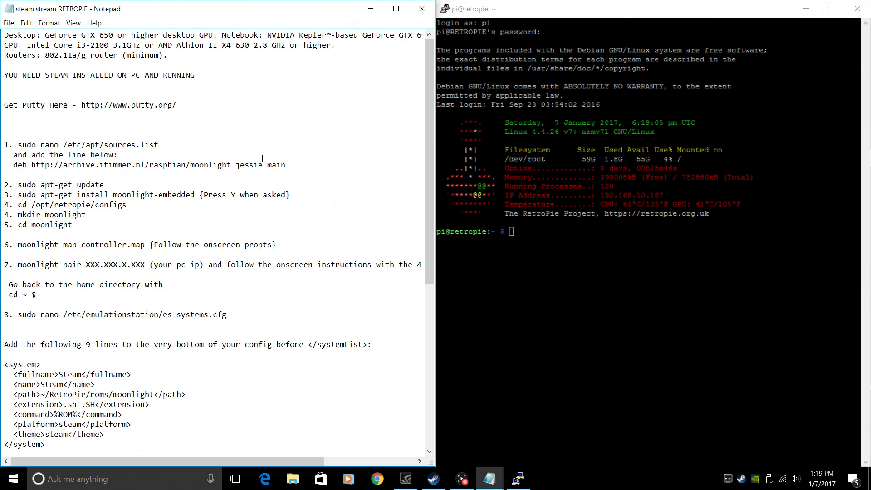
scroll("down", 3)
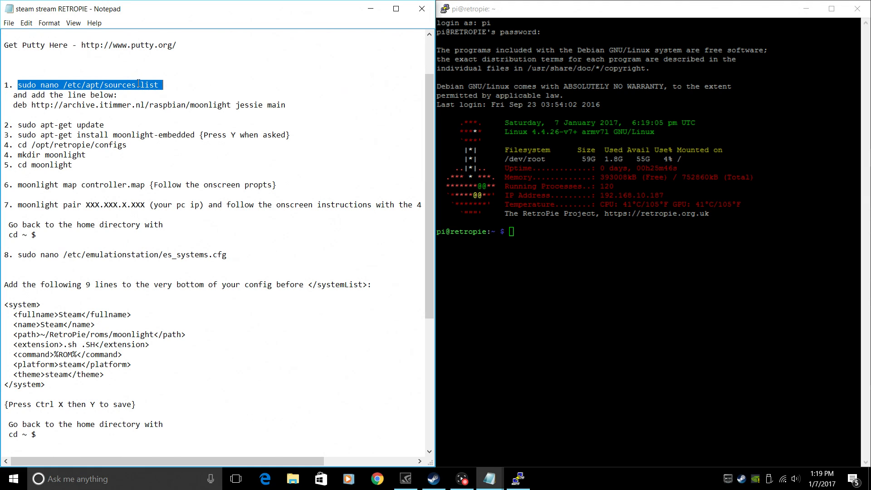
type("sudo nano /etc/apt/sources.list")
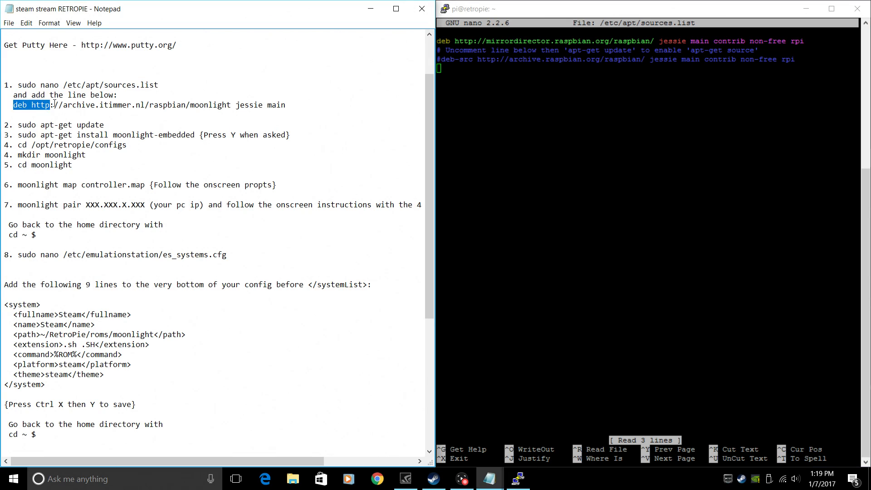
Step: Paste the moonlight repository deb line into the file and save it
right_click(144, 106)
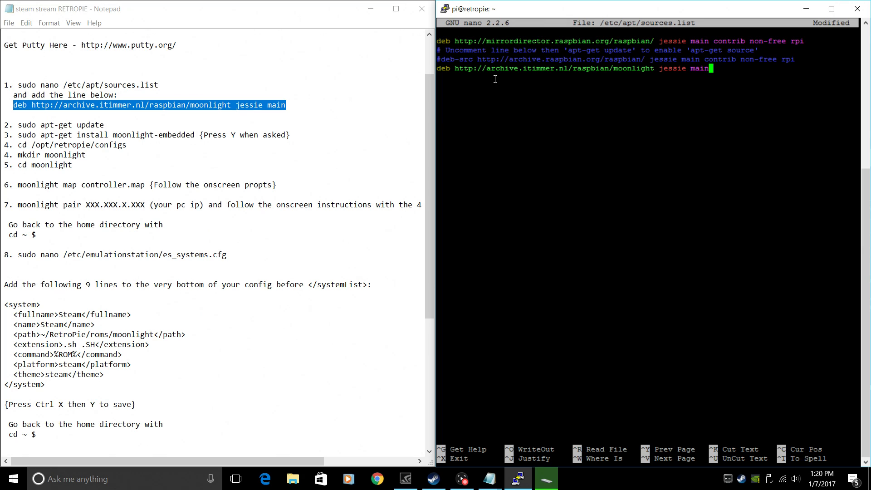
key("ctrl+x")
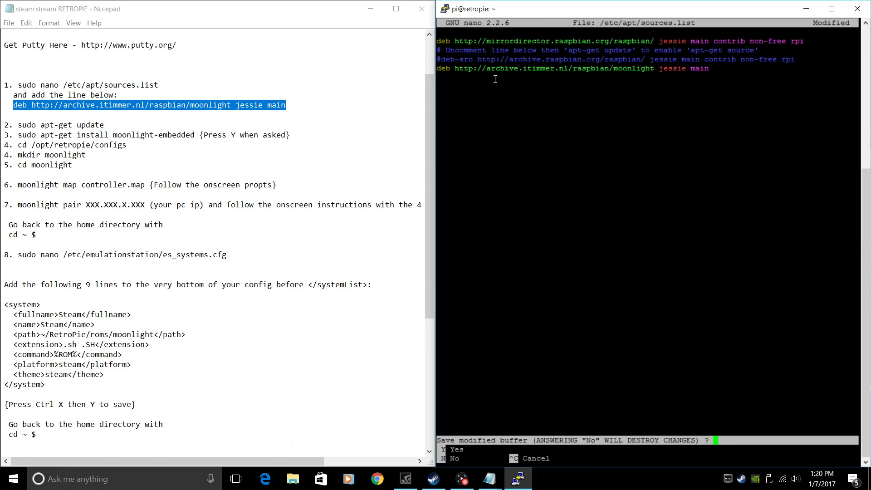
key("y")
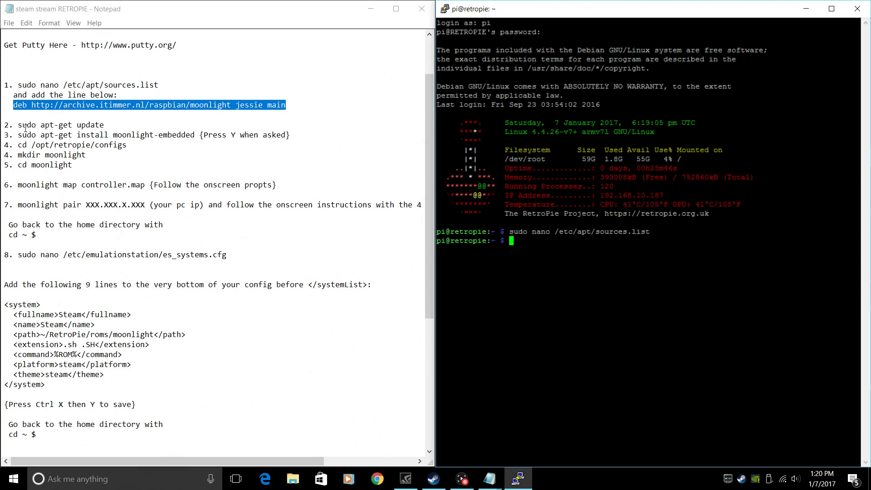
Step: Update the package lists and install moonlight-embedded with sudo apt-get, answering Y
double_click(39, 124)
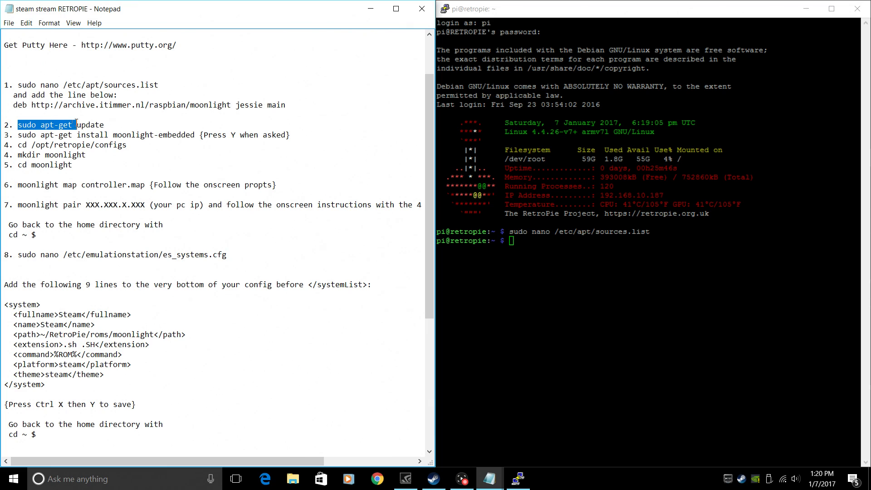
right_click(61, 124)
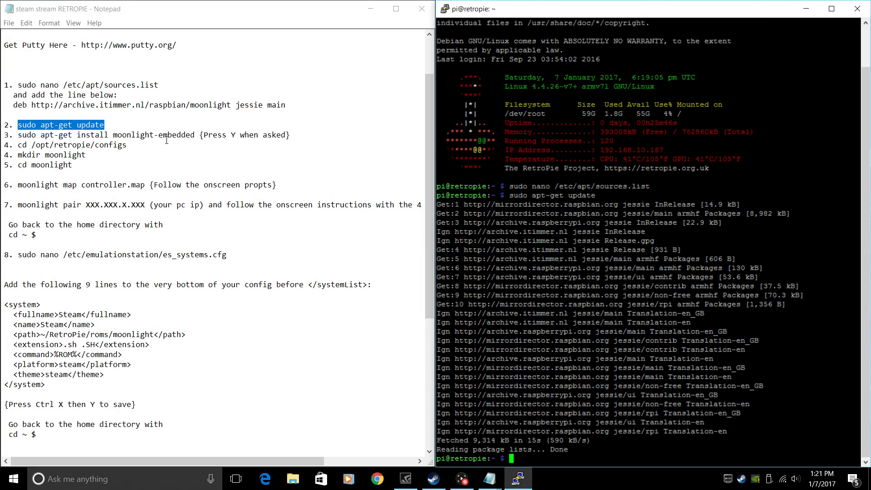
double_click(175, 135)
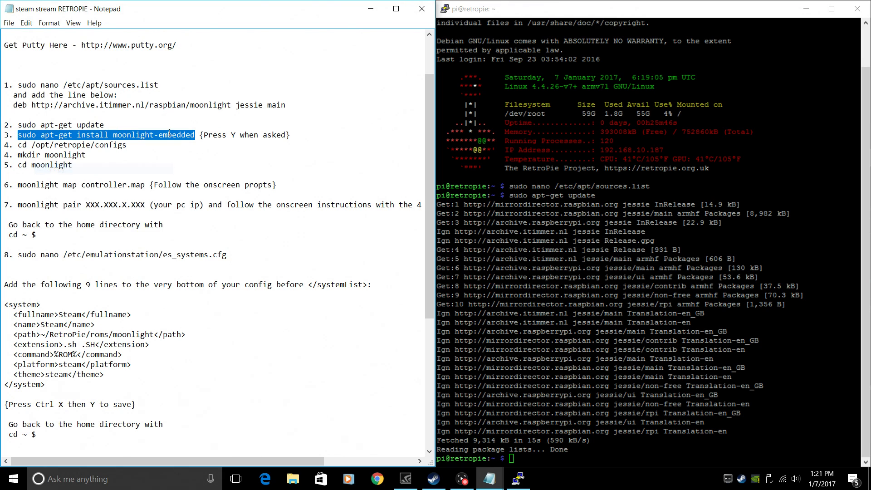
type("sudo apt-get install moonlight-embedded")
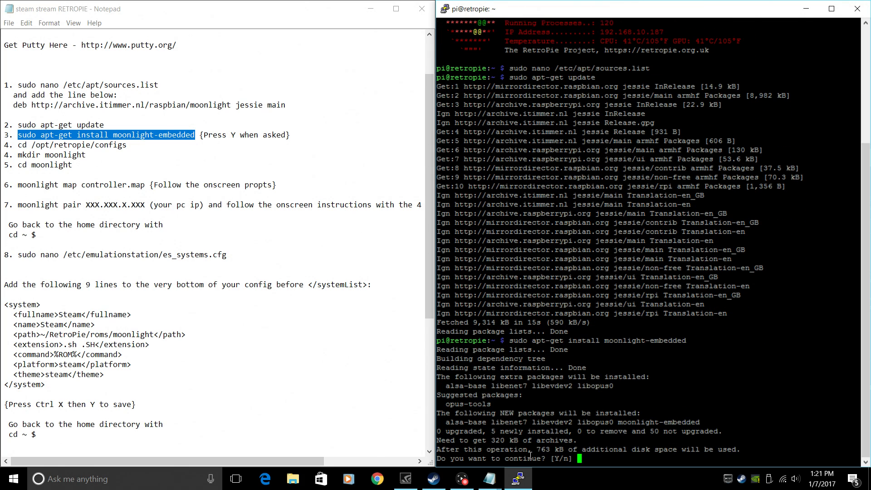
type("y")
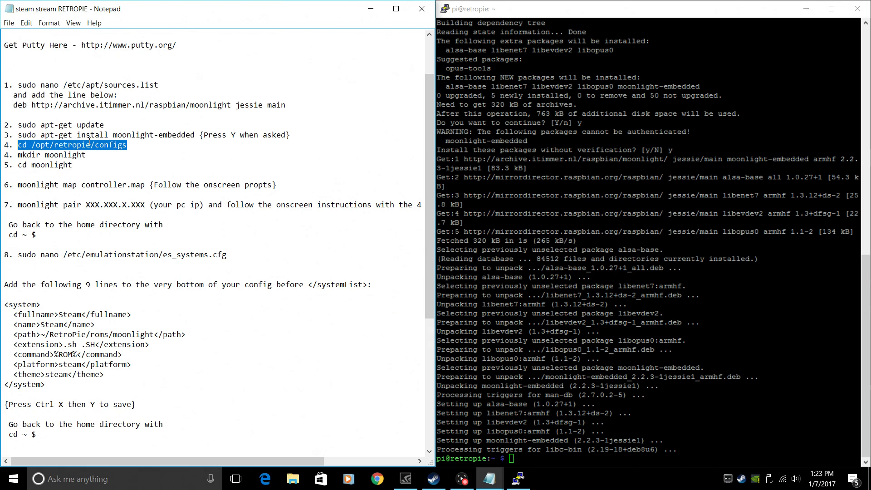
Step: Run 'cd /opt/retropie/configs', 'mkdir moonlight' and 'cd moonlight', leaving the shell inside the new folder
right_click(73, 144)
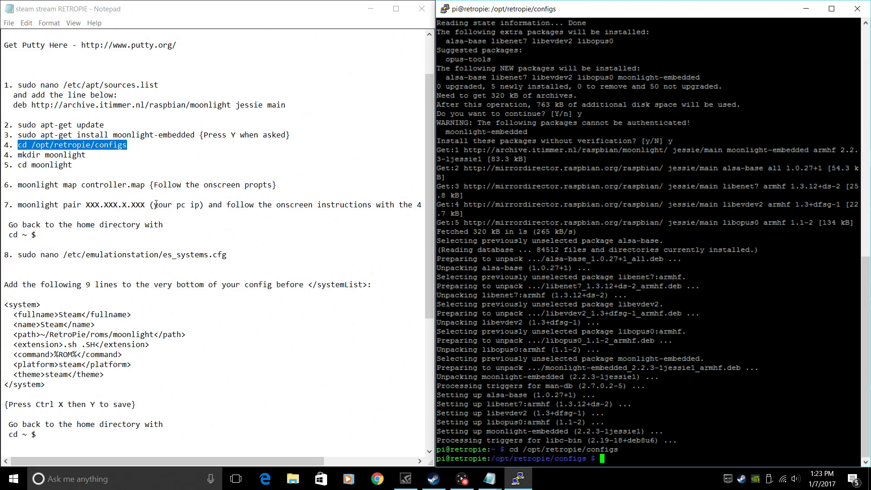
double_click(69, 154)
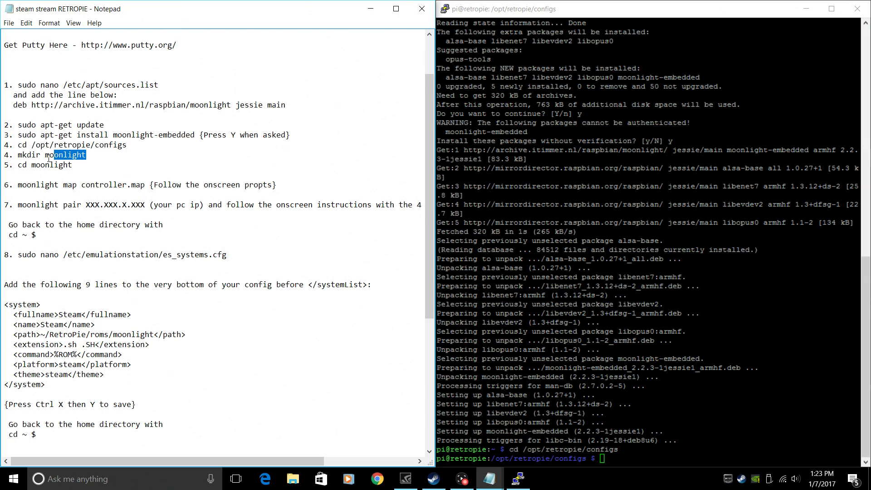
right_click(64, 155)
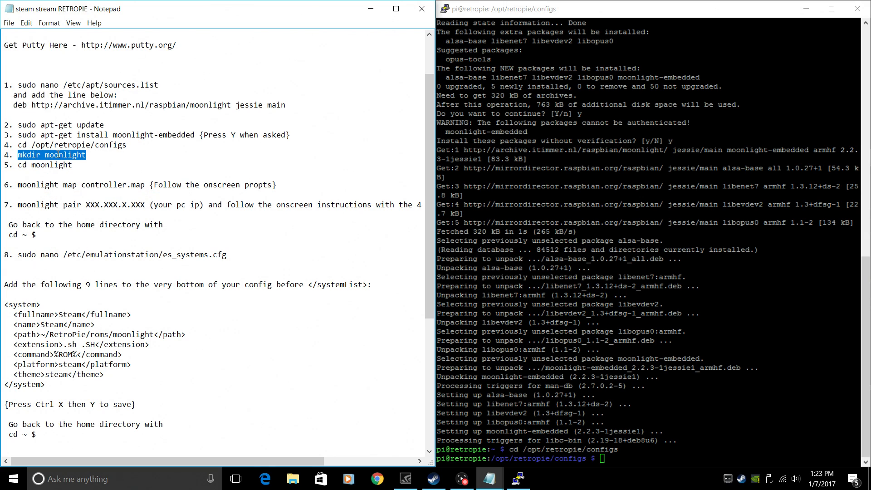
type("mkdir moonlight")
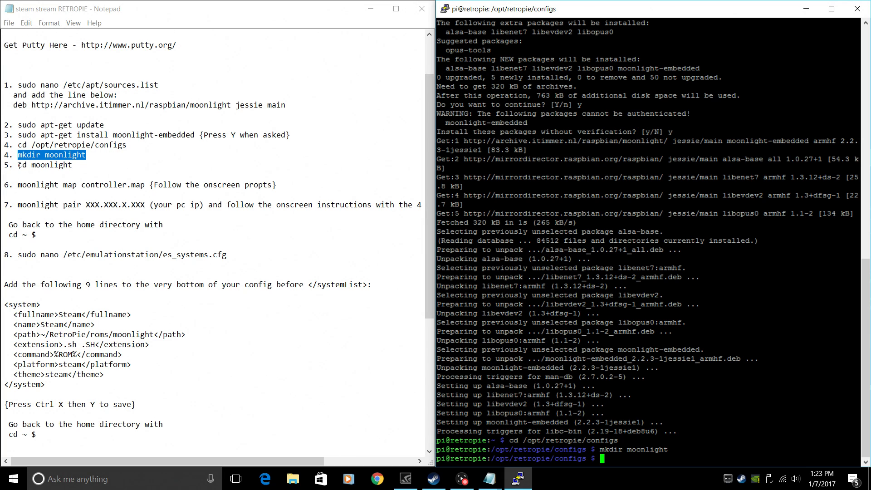
right_click(45, 164)
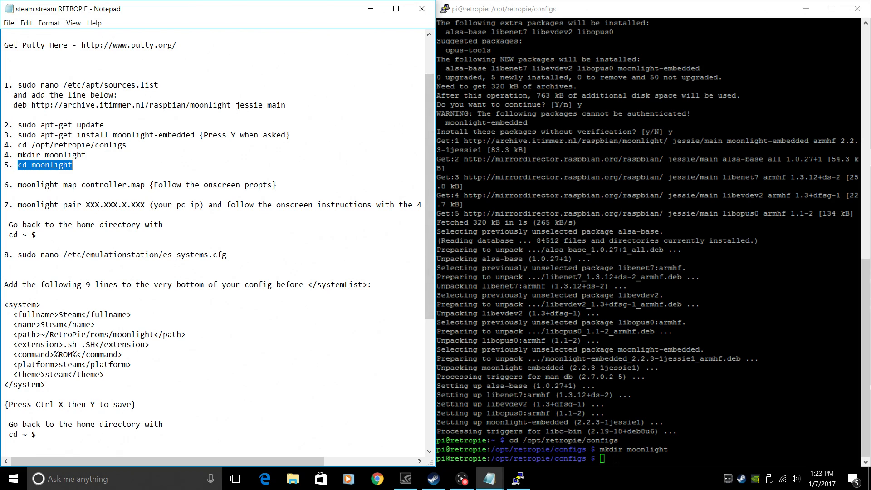
type("cd moonlight")
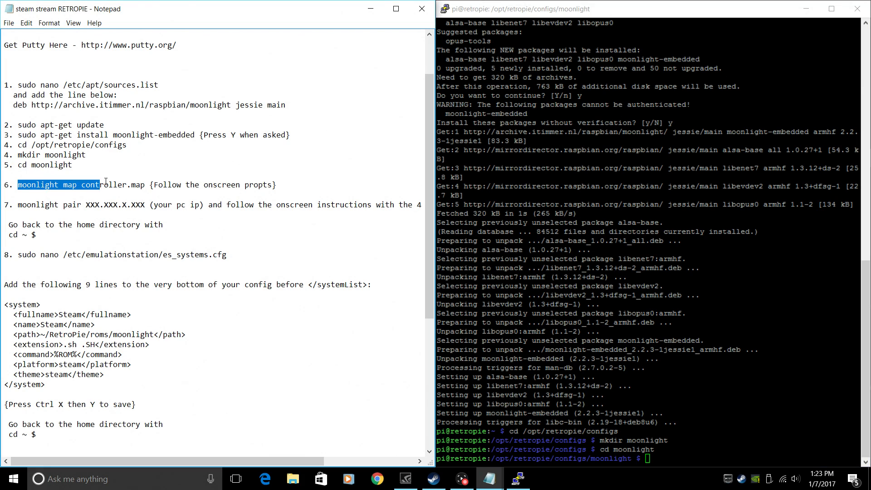
Step: Copy 'moonlight map controller.map' from the notes to run the controller mapping in PuTTY
right_click(80, 184)
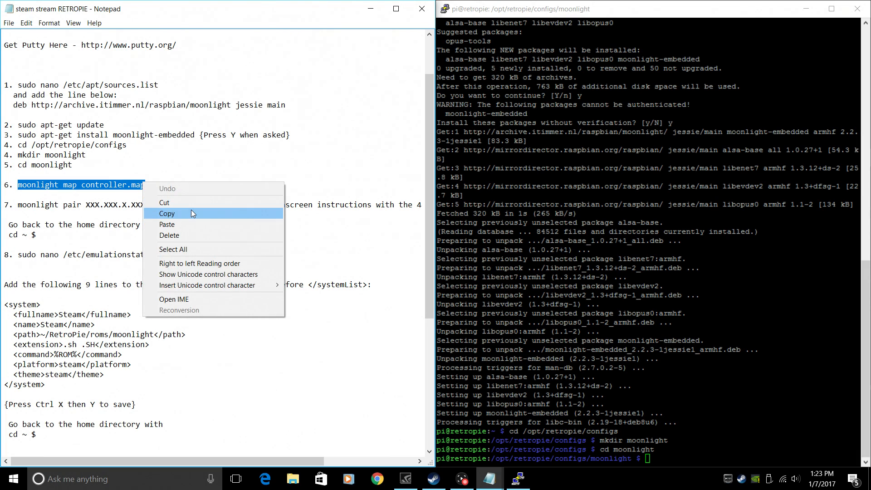
left_click(166, 213)
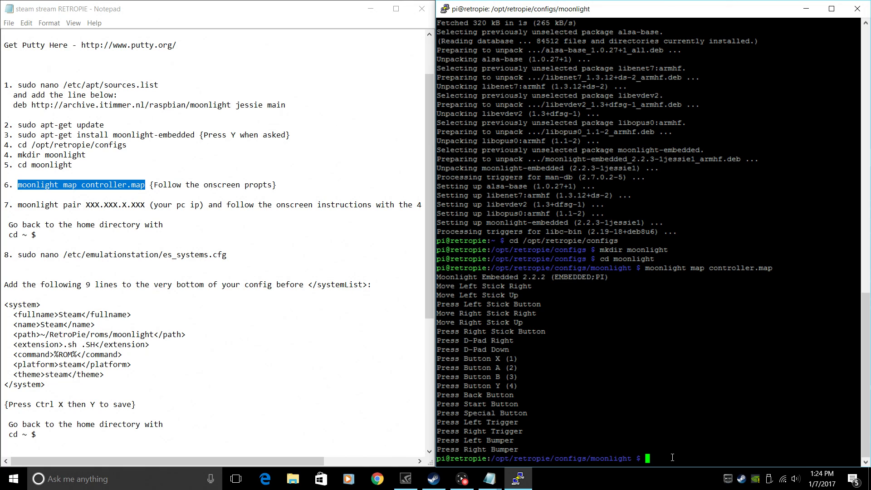
mouse_move(216, 227)
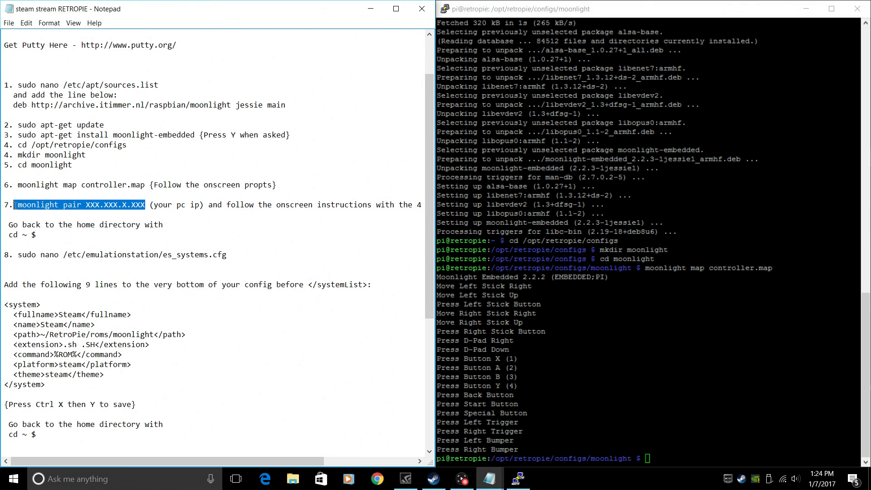
Step: Enter 'moonlight pair 192.168.10.194' to start pairing with the PC
right_click(84, 204)
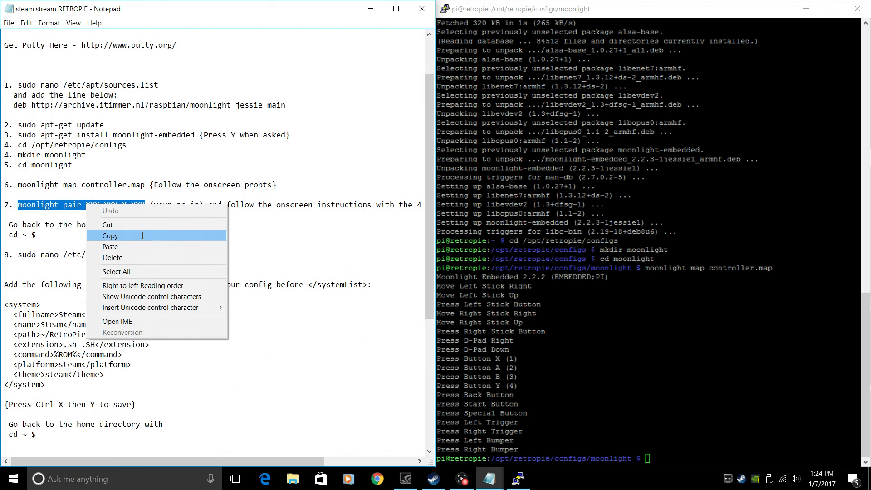
left_click(110, 236)
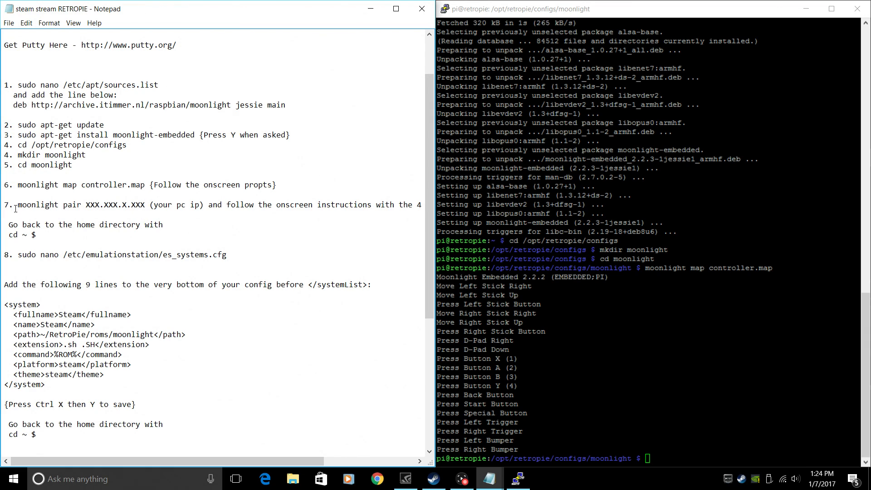
left_click_drag(18, 204, 78, 204)
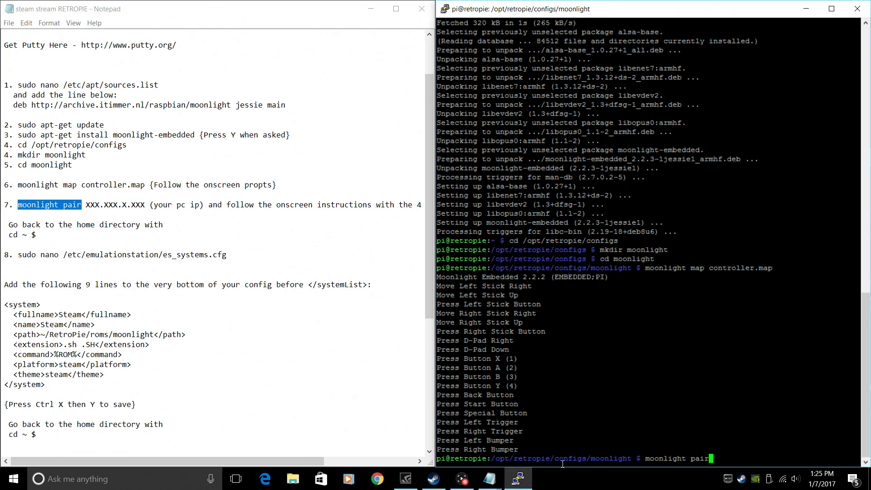
type("192.16")
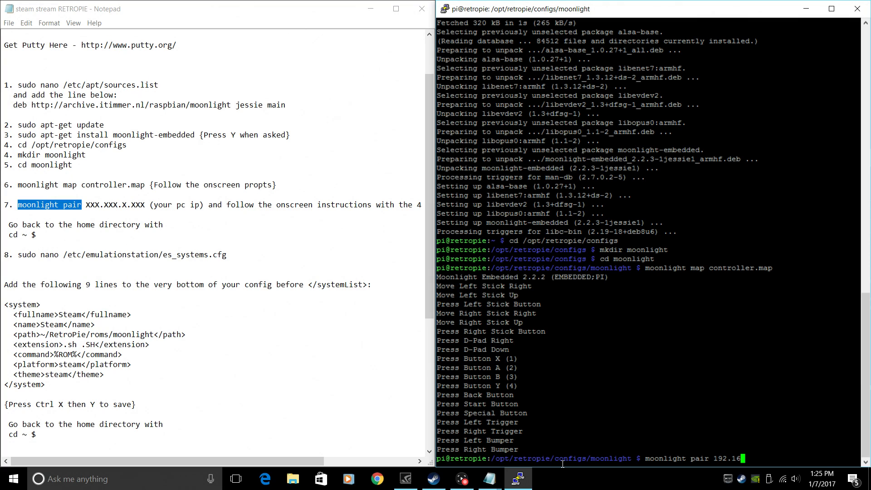
type("8.10")
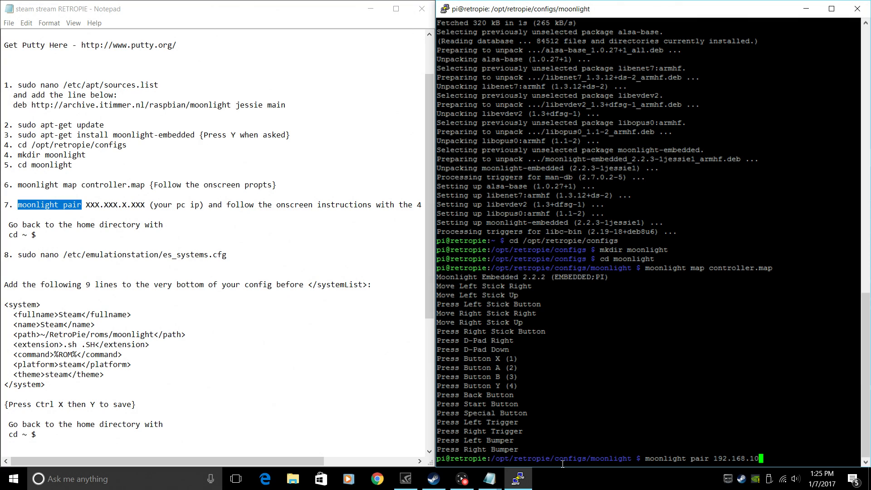
type(".")
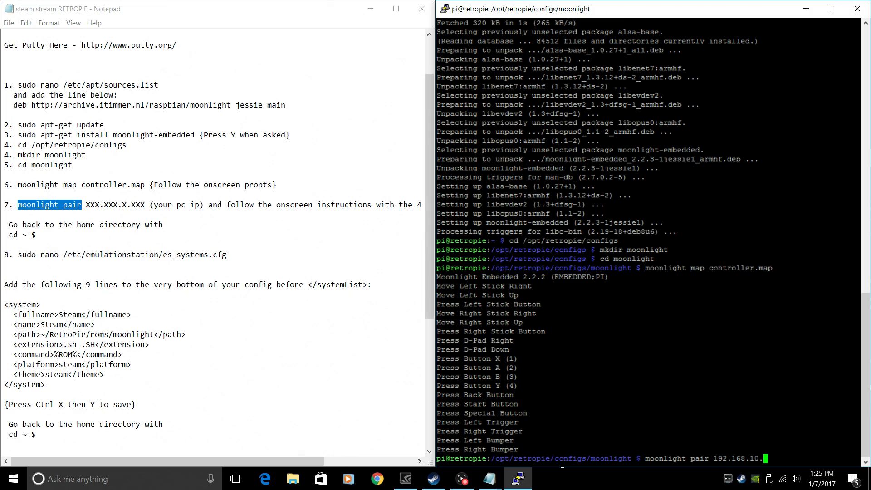
type("194")
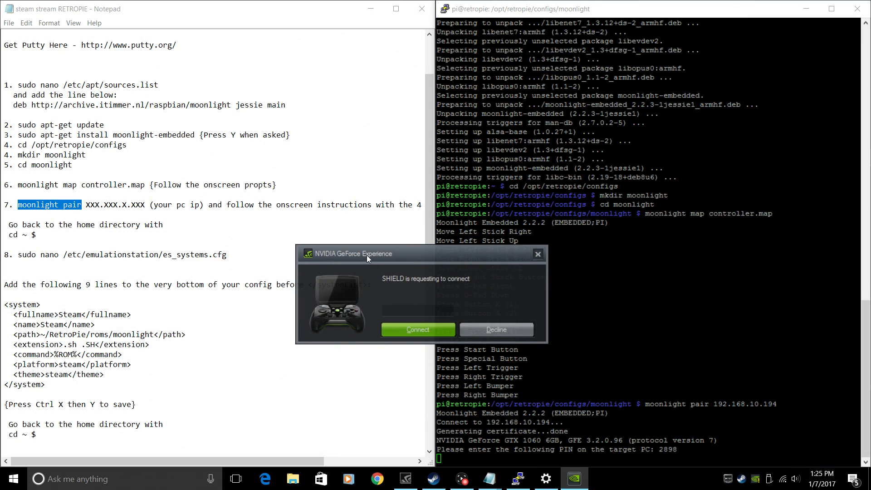
mouse_move(414, 306)
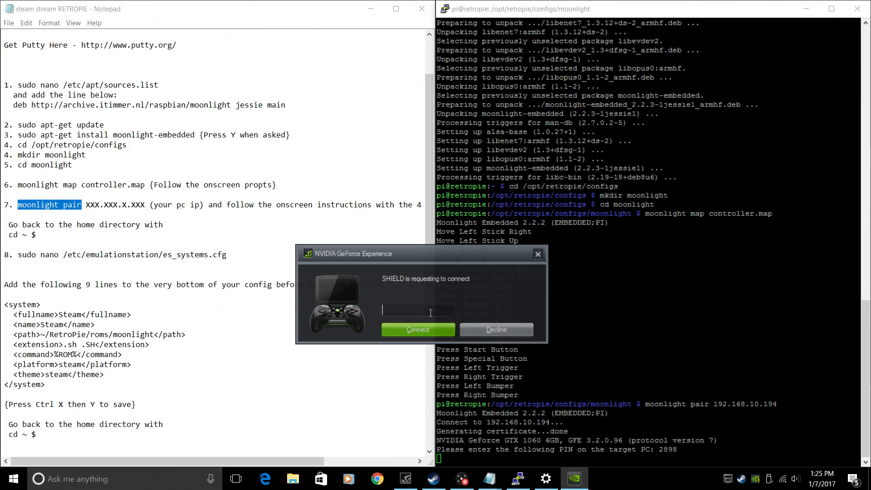
type("2898")
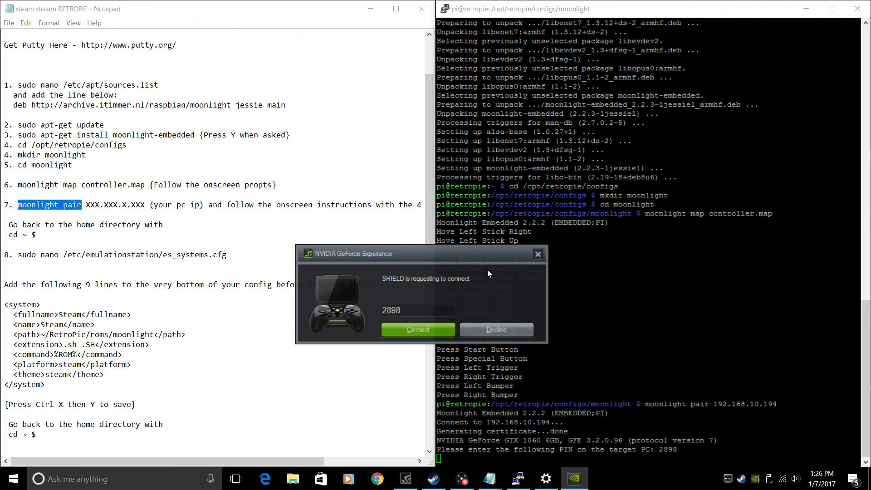
left_click(417, 329)
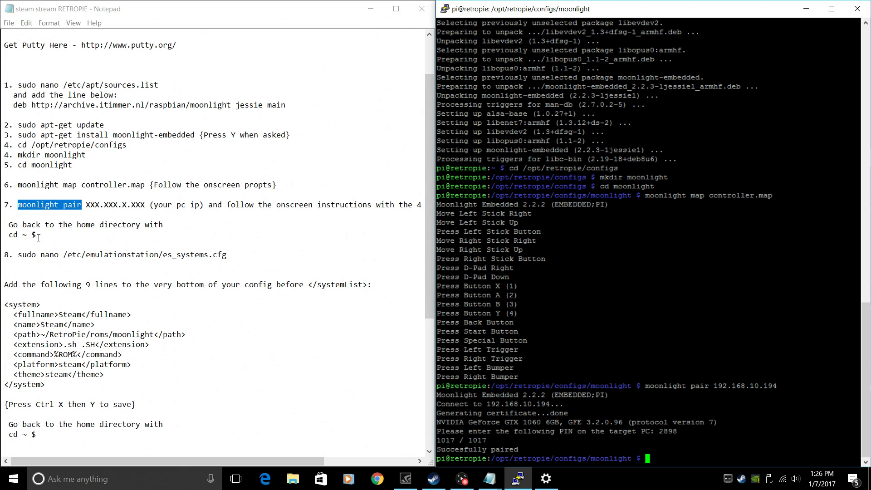
right_click(16, 233)
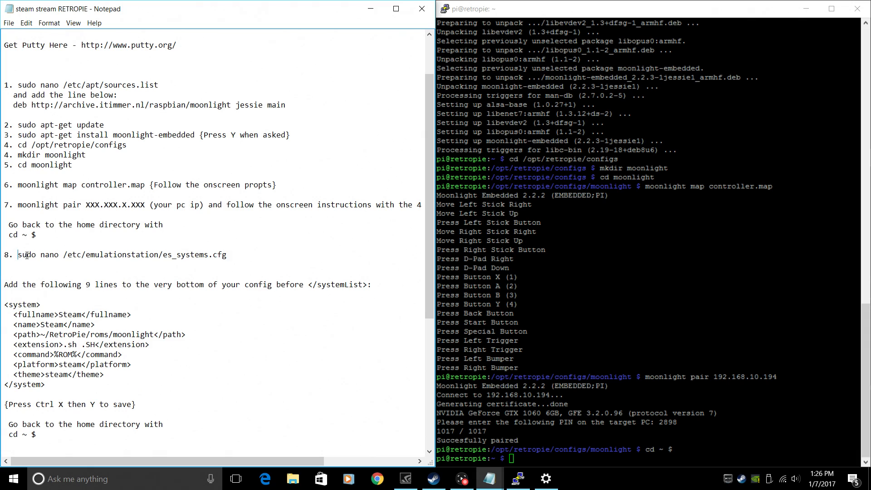
left_click_drag(18, 254, 226, 254)
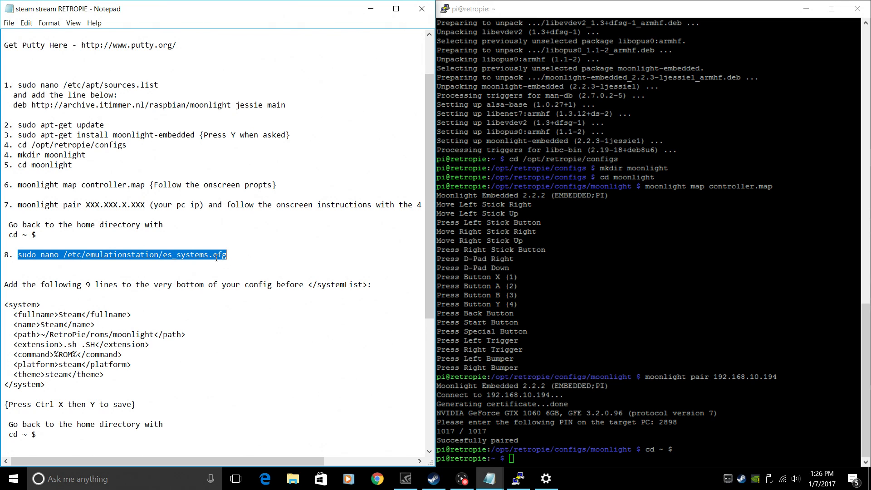
right_click(120, 254)
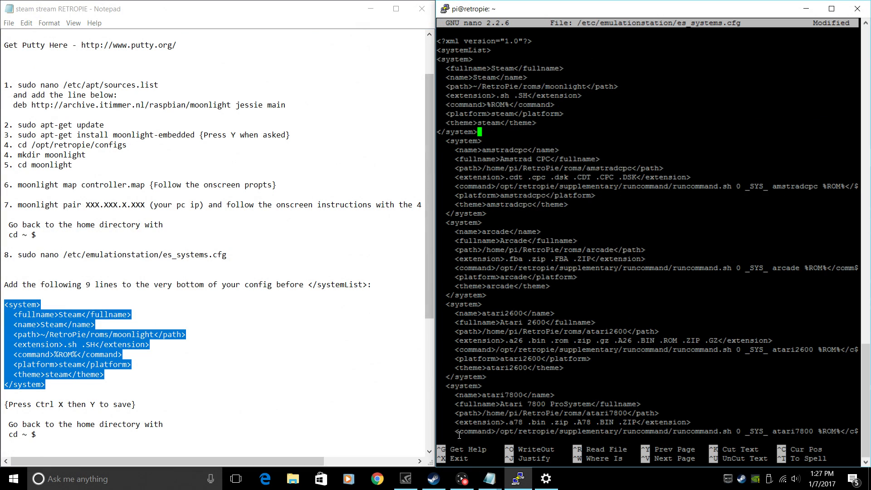
mouse_move(706, 64)
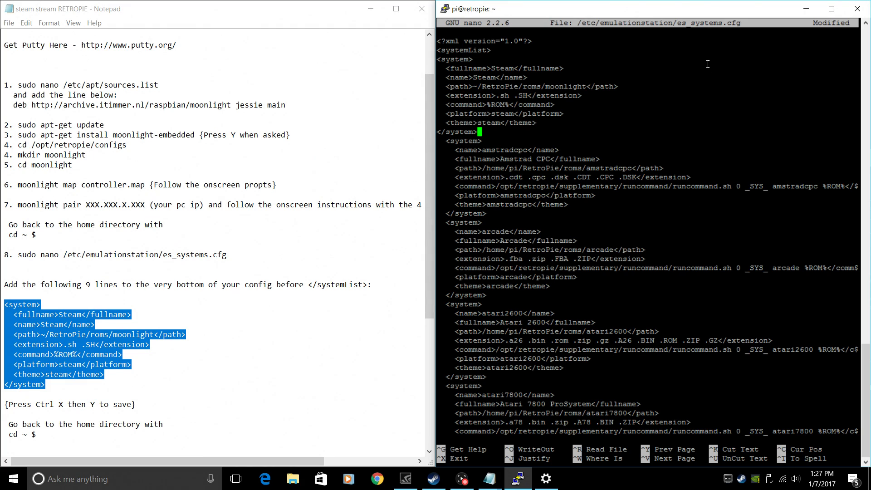
Step: Save es_systems.cfg with the Steam system block and exit nano, revealing step 9 of the notes
key("ctrl+x")
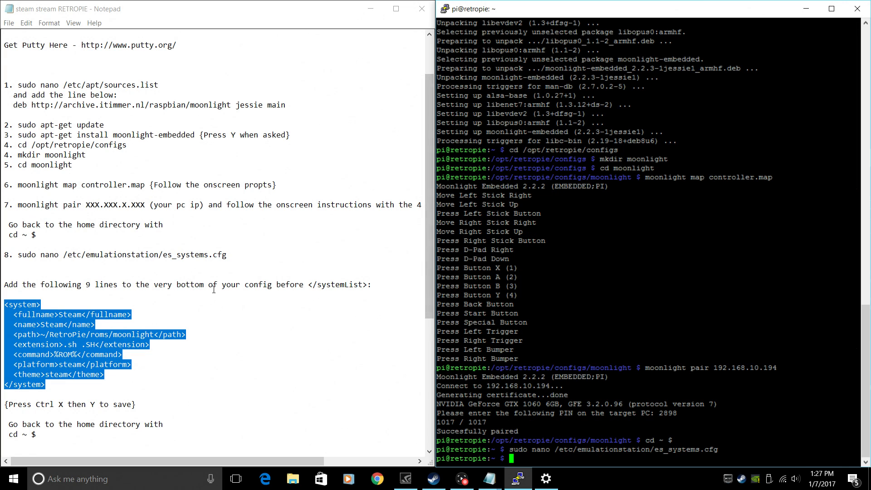
scroll("down", 3)
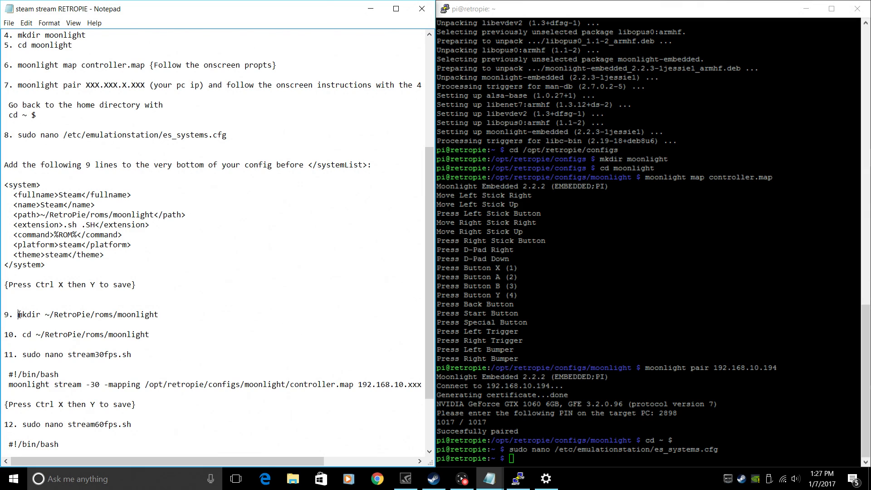
Step: Create ~/RetroPie/roms/moonlight and start editing stream30fps.sh with sudo nano
double_click(29, 315)
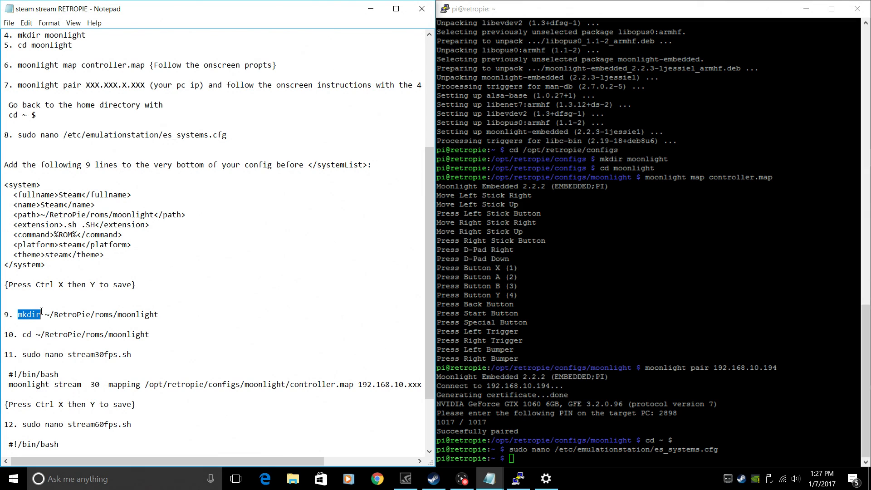
right_click(86, 313)
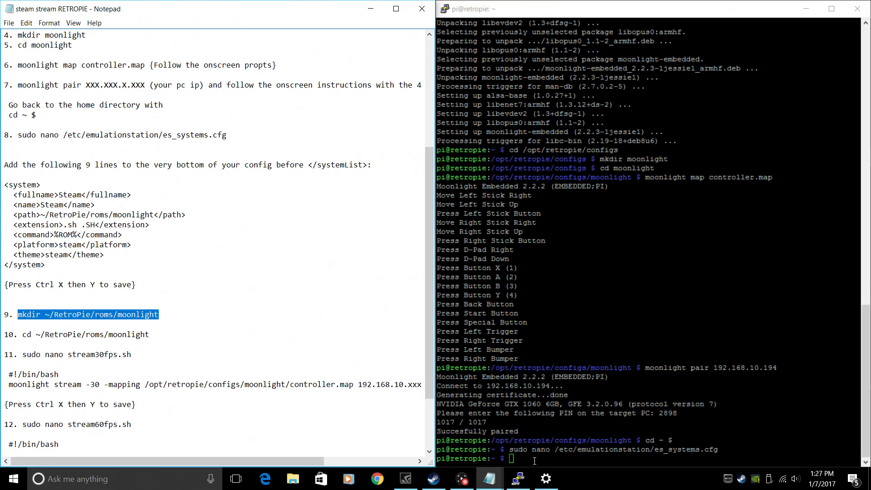
type("mkdir ~/RetroPie/roms/moonlight")
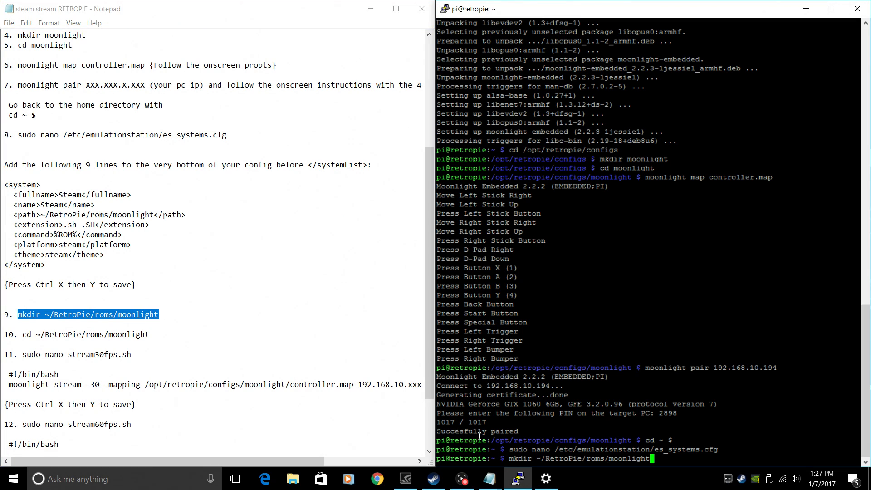
key("Return")
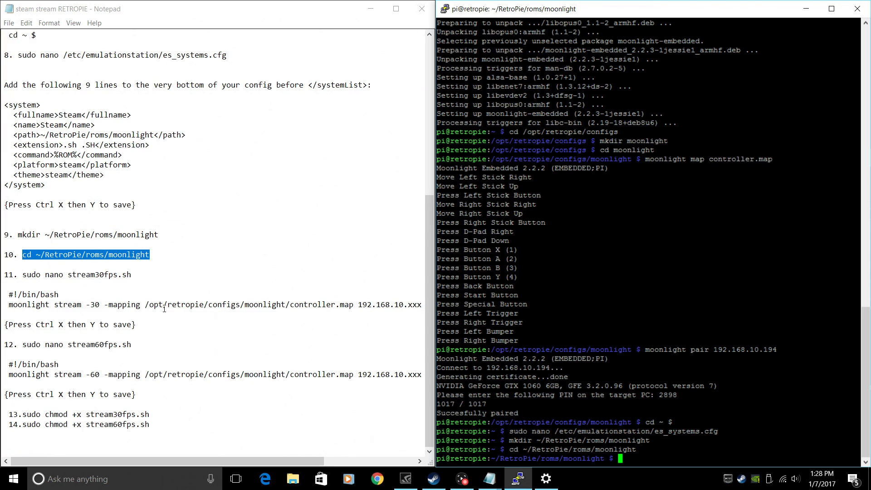
mouse_move(159, 283)
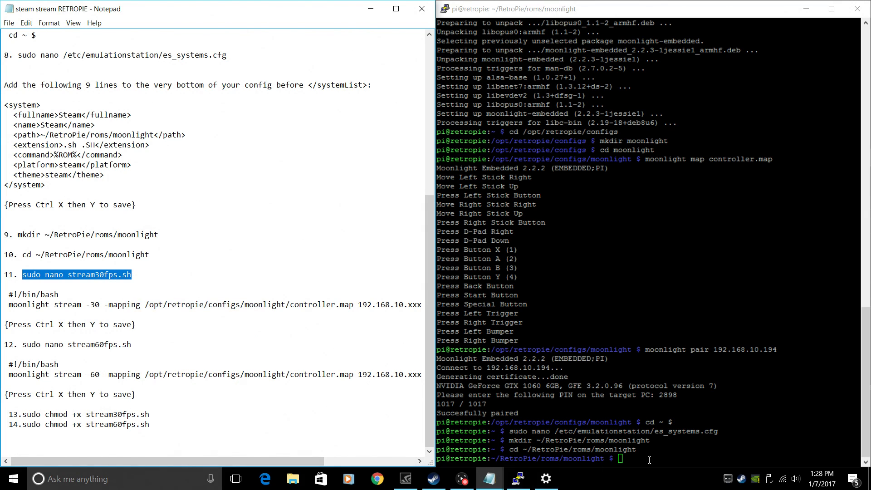
type("sudo nano stream30fps.sh")
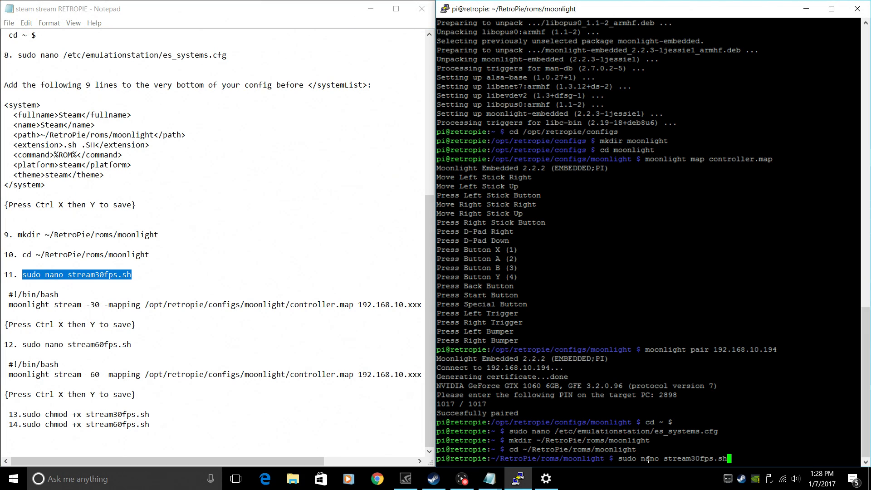
mouse_move(561, 460)
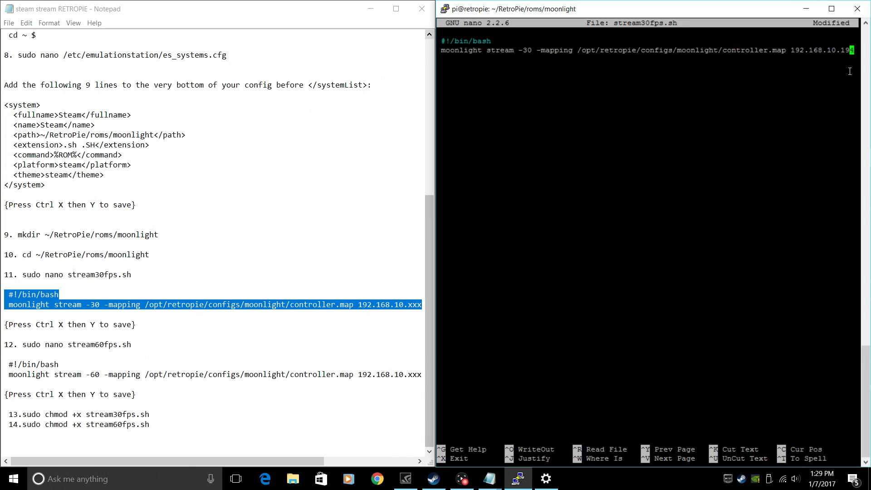
mouse_move(845, 56)
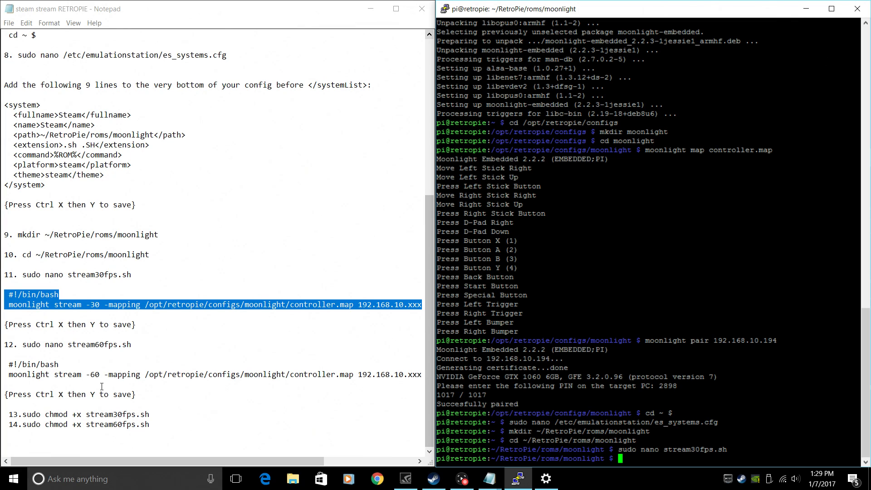
mouse_move(22, 345)
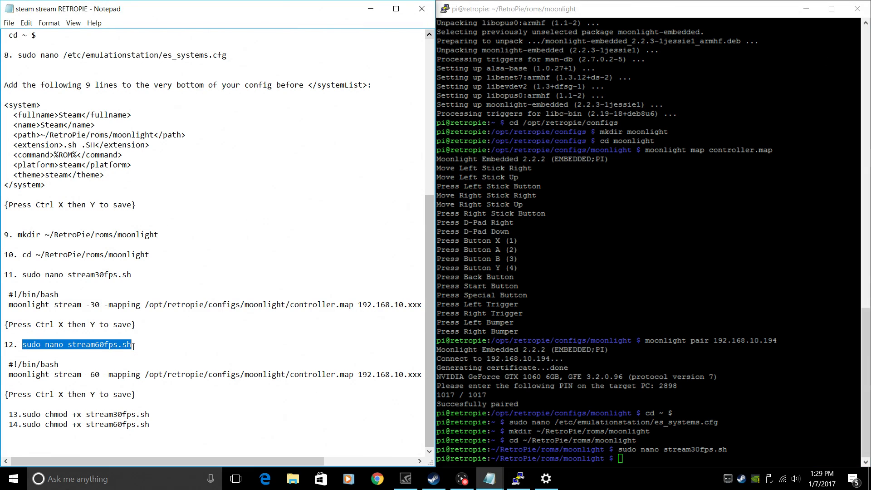
Step: Create stream60fps.sh holding the two-line 60 fps Moonlight stream script and save it
right_click(77, 344)
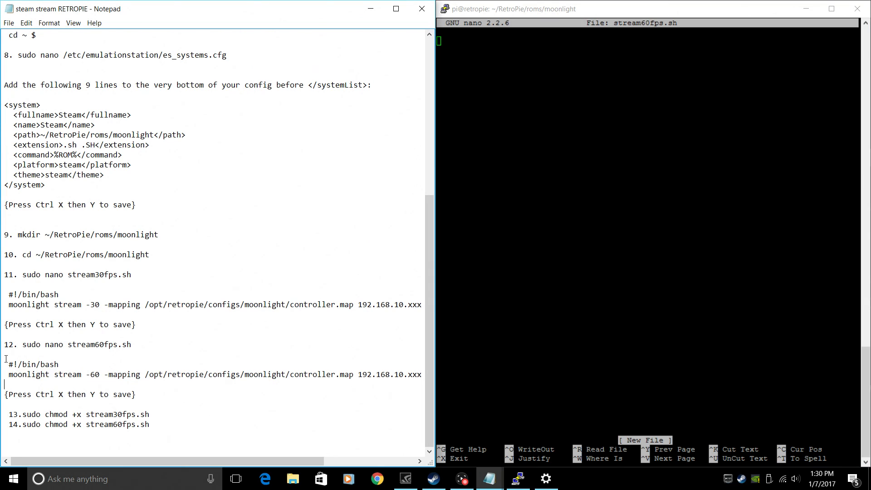
left_click_drag(4, 364, 413, 374)
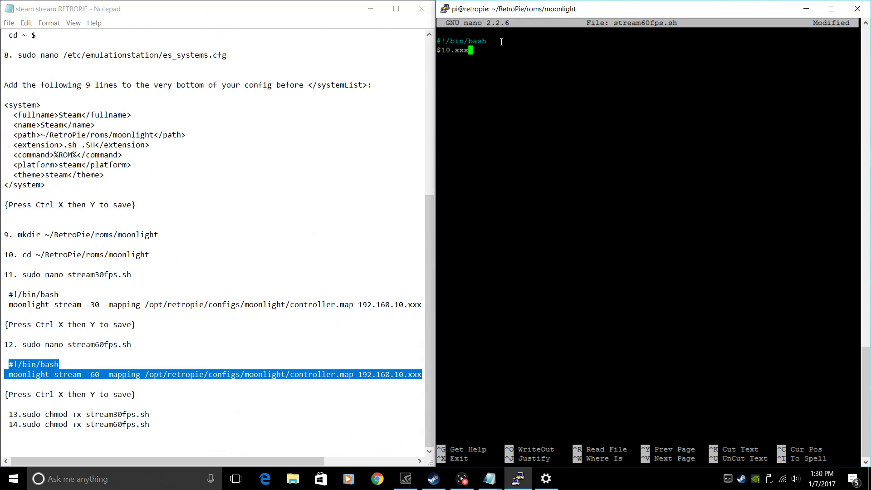
key("ctrl+x")
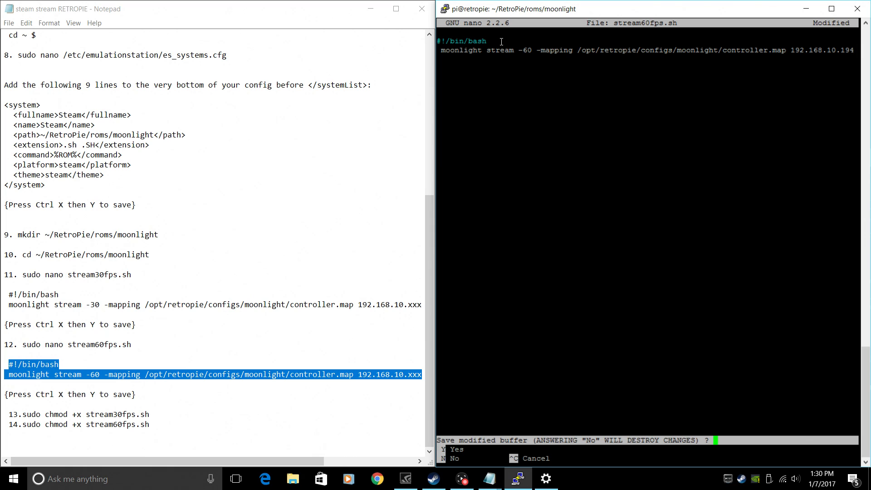
key("y")
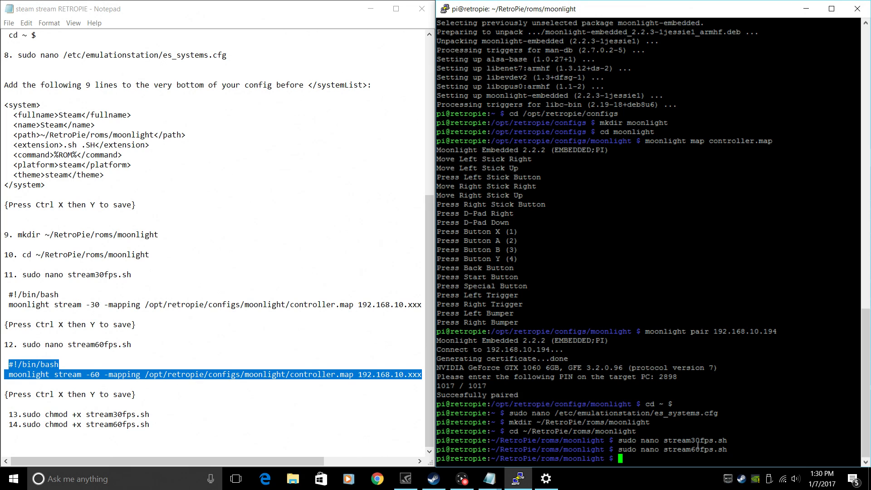
Step: Make both stream scripts executable with sudo chmod +x, then exit the session
left_click(24, 414)
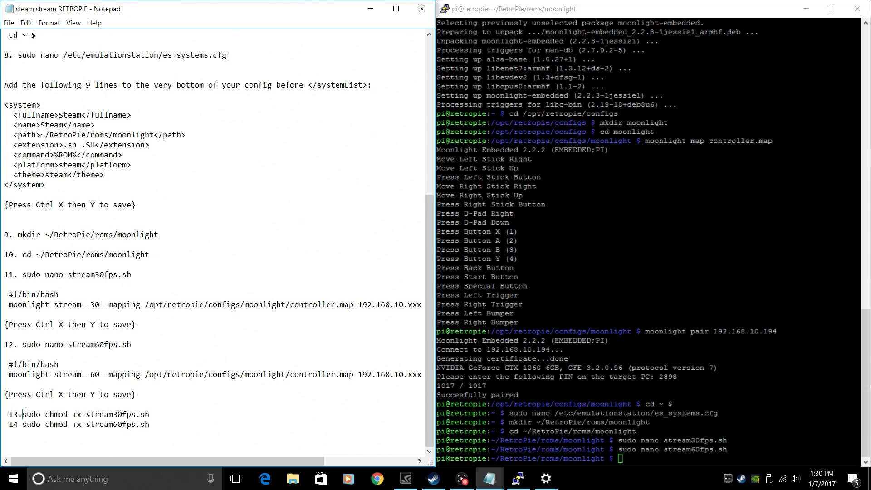
left_click_drag(22, 413, 95, 413)
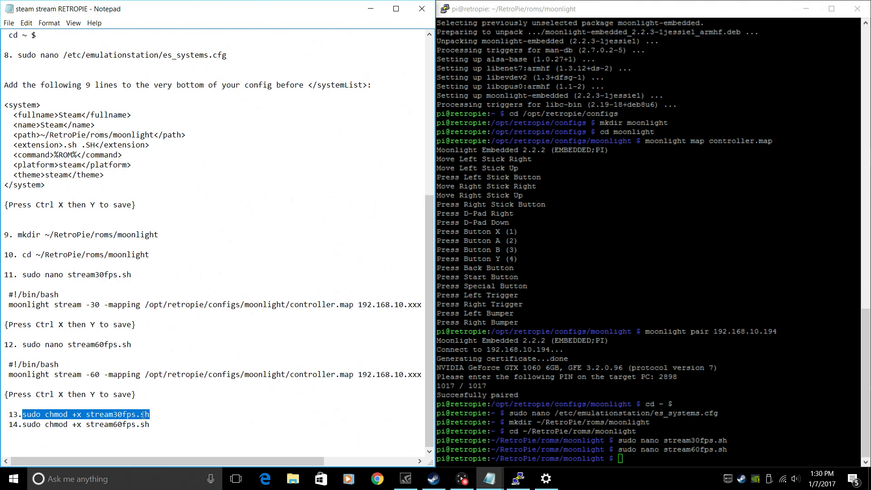
mouse_move(660, 461)
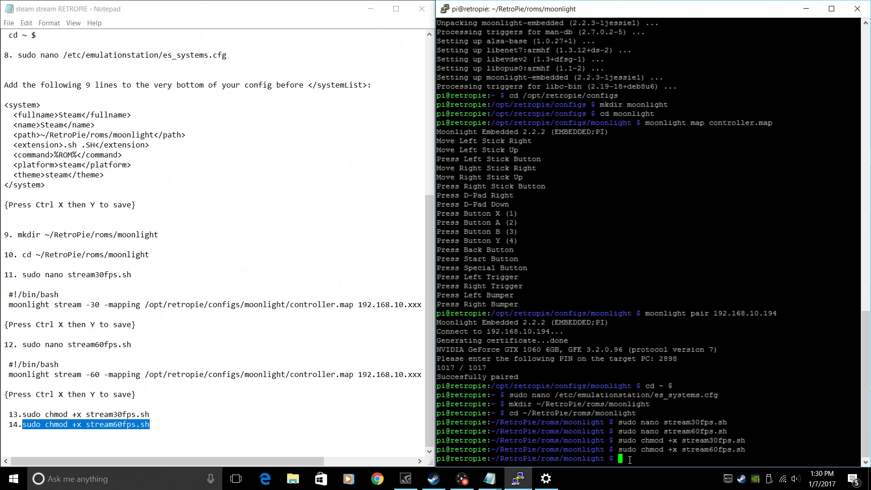
type("exit")
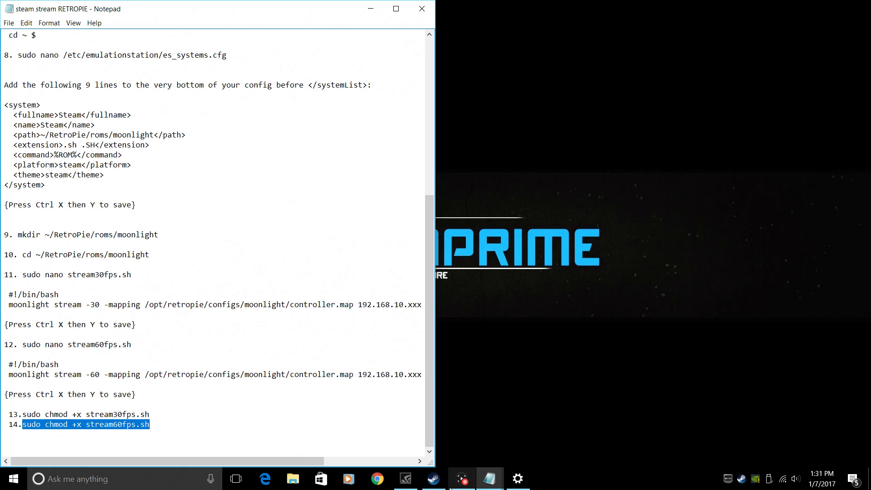
Step: Bring up the Steam client from the taskbar and maximize its window
left_click(8, 23)
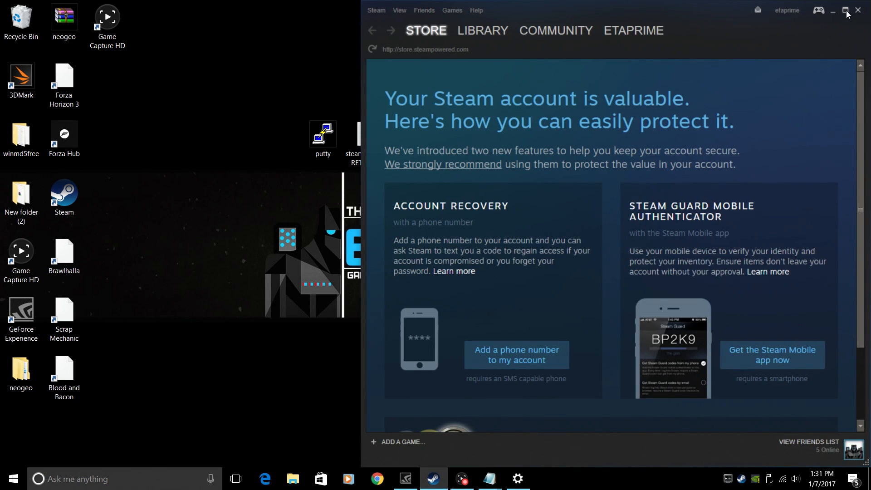
left_click(846, 10)
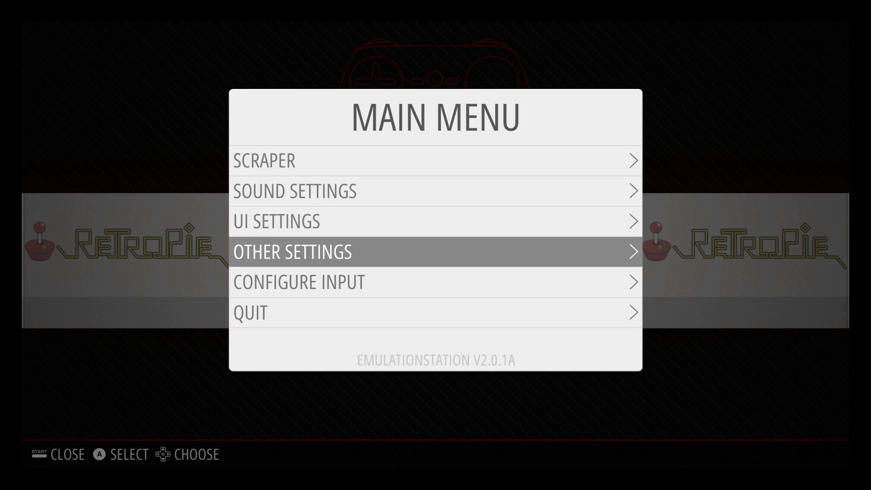
Step: Launch a stream script from EmulationStation's Steam system to show Big Picture
left_click(250, 312)
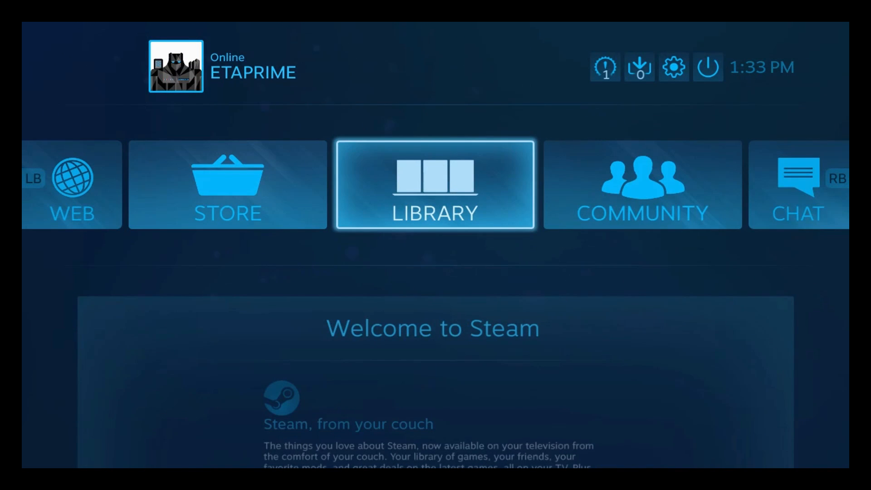
Step: Launch Brawlhalla from the Big Picture library over the stream
left_click(434, 184)
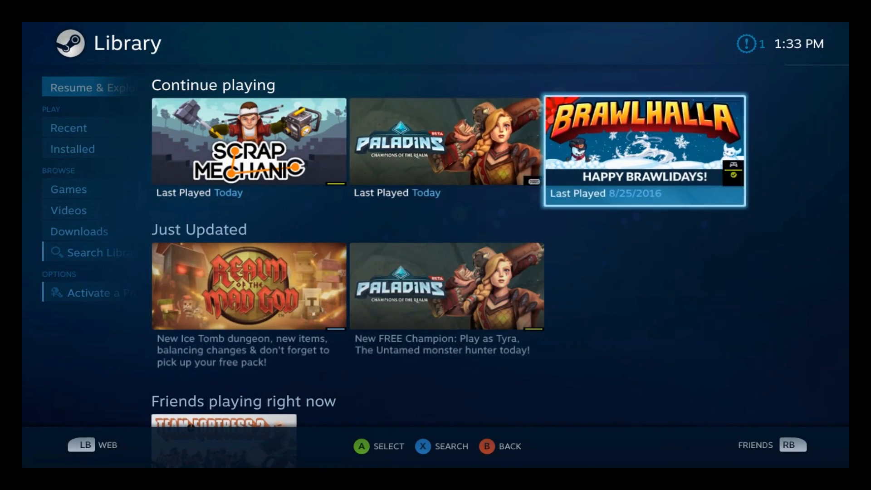
left_click(644, 152)
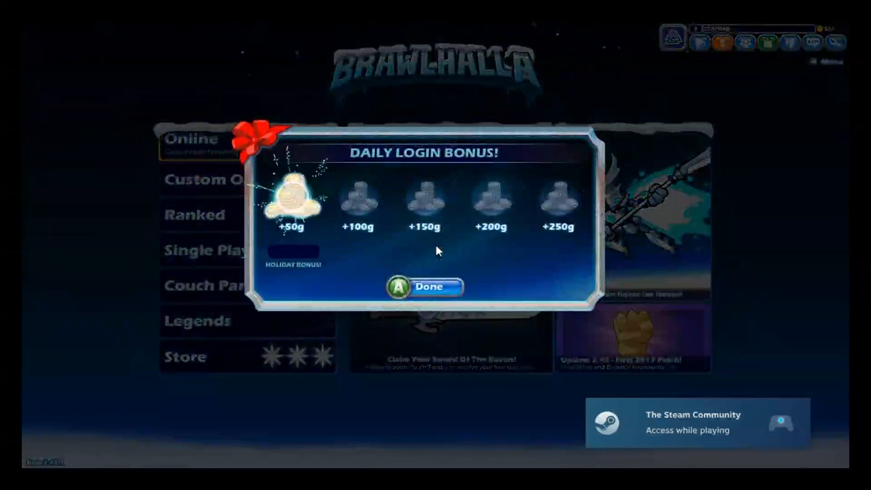
Step: Dismiss the login bonus, play a Single Player Versus Bots match, then quit back to Steam
left_click(433, 288)
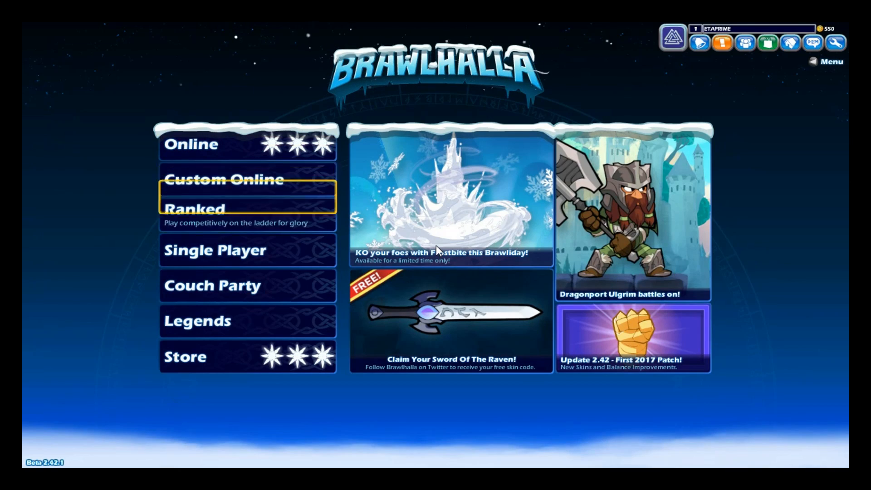
left_click(215, 249)
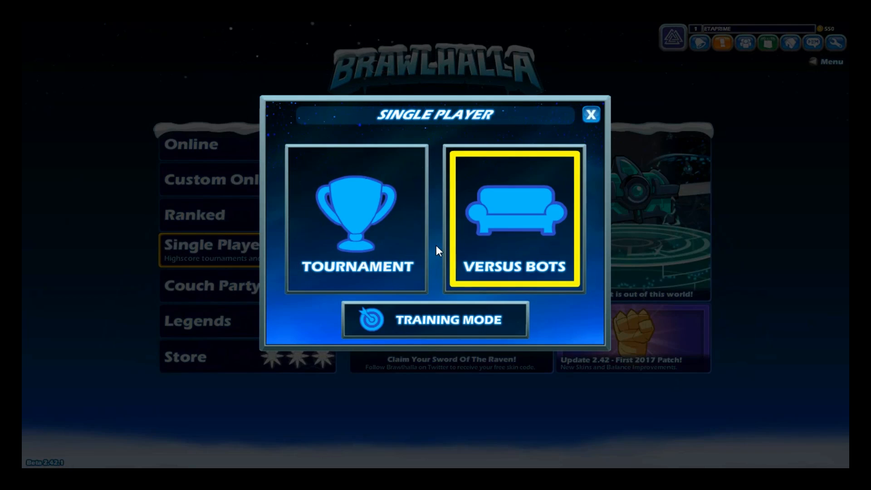
left_click(513, 219)
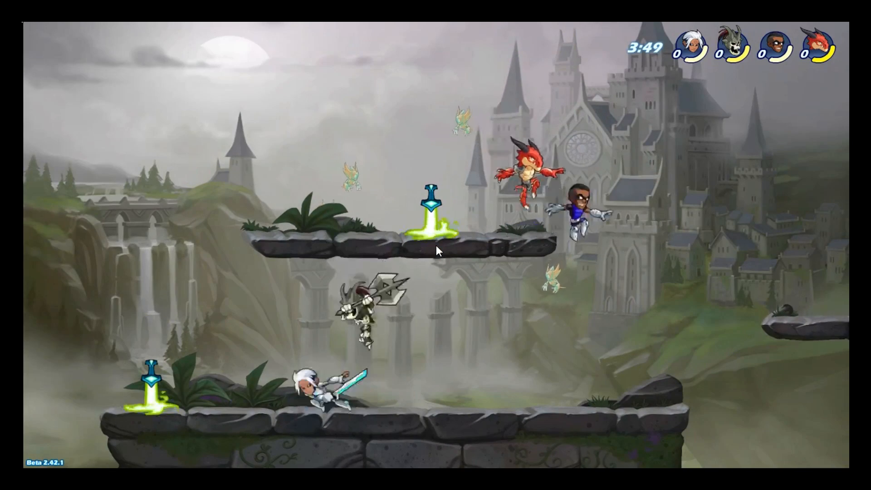
key("Escape")
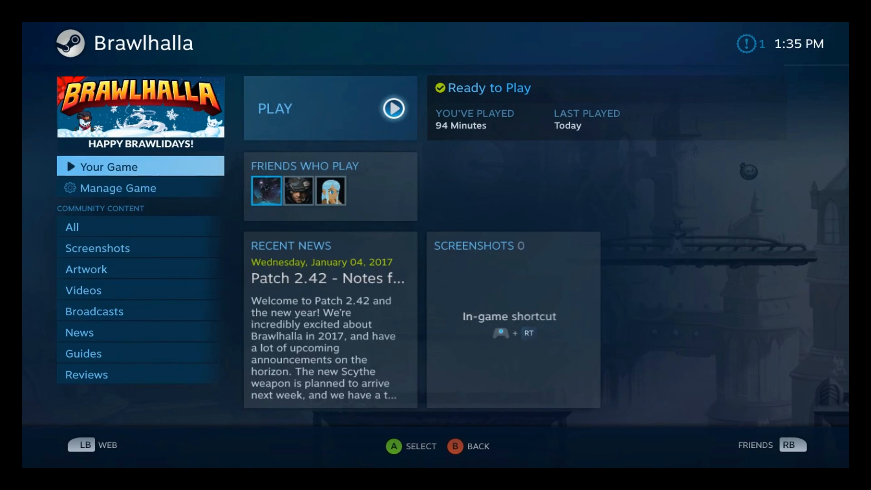
Step: Return to the Big Picture home screen and relaunch the stream after it drops
key("Escape")
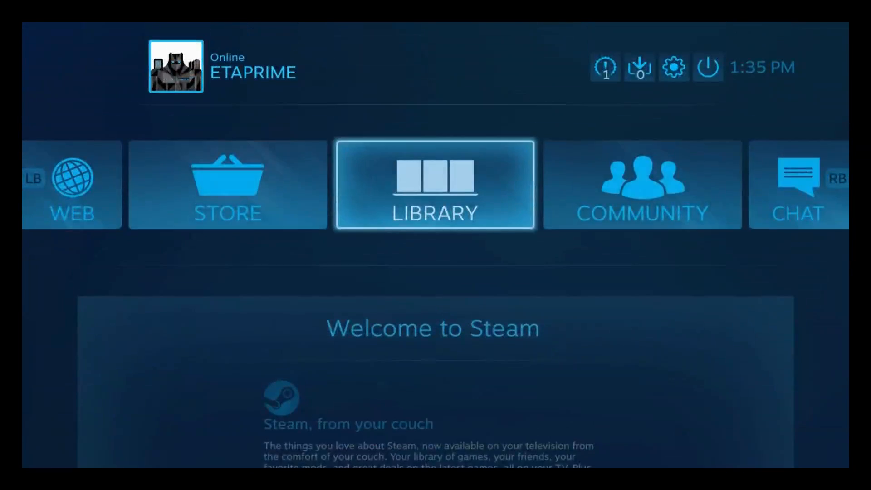
left_click(707, 67)
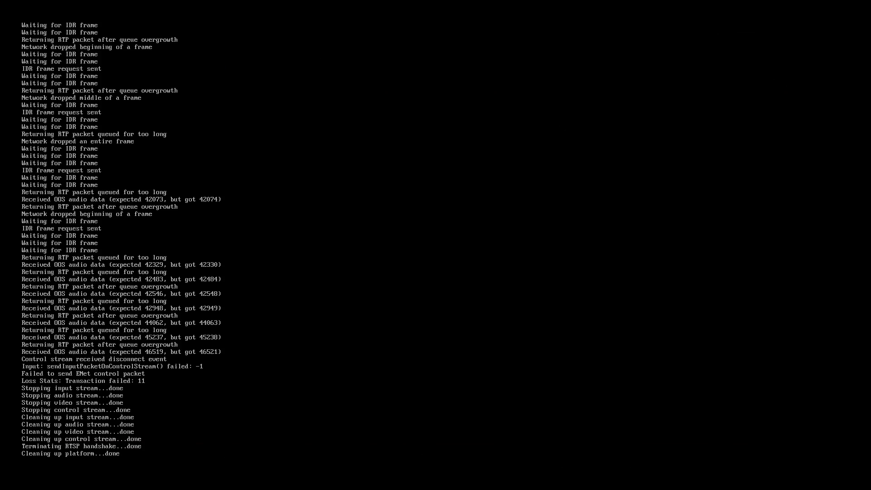
scroll("down", 3)
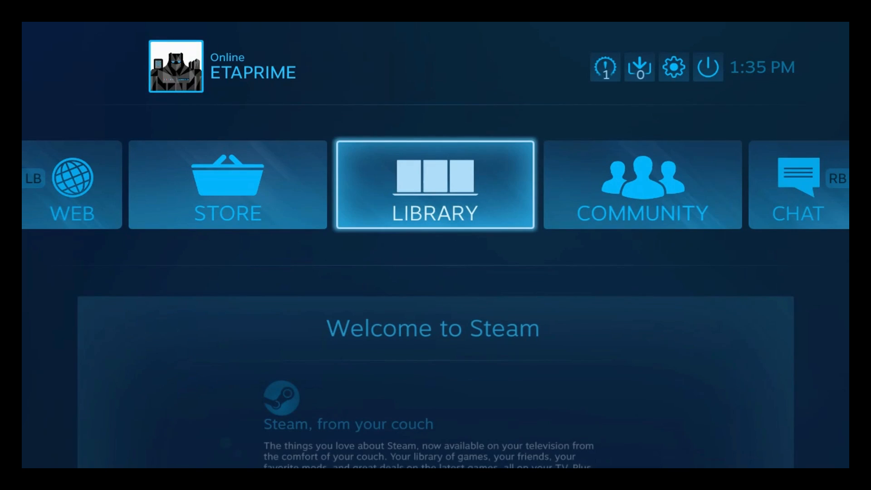
Step: Browse the game Library, scrolling through the list of games
left_click(435, 185)
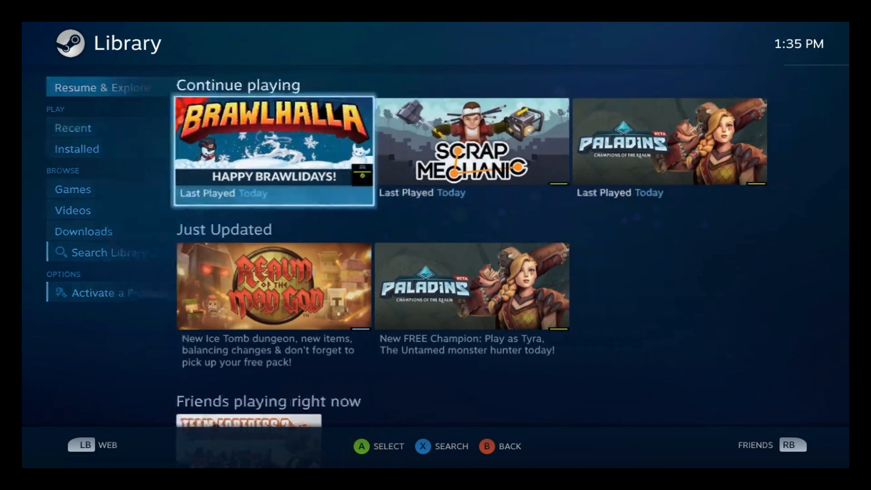
scroll("down", 3)
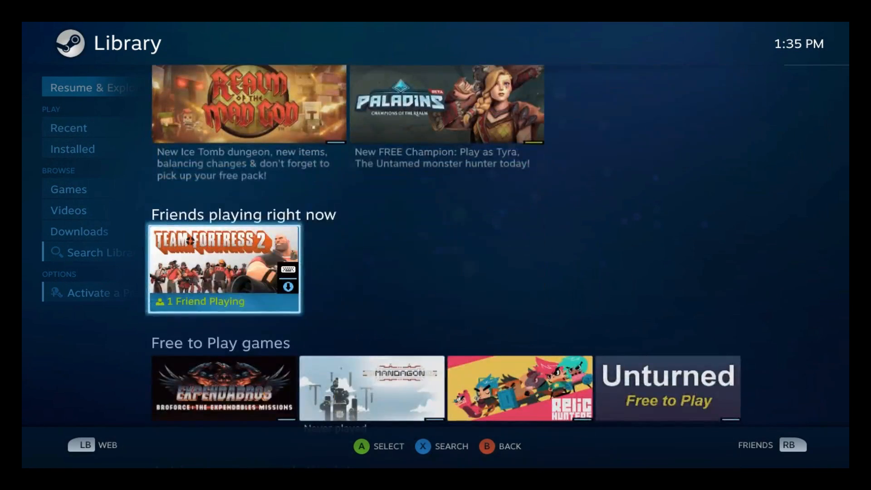
scroll("down", 3)
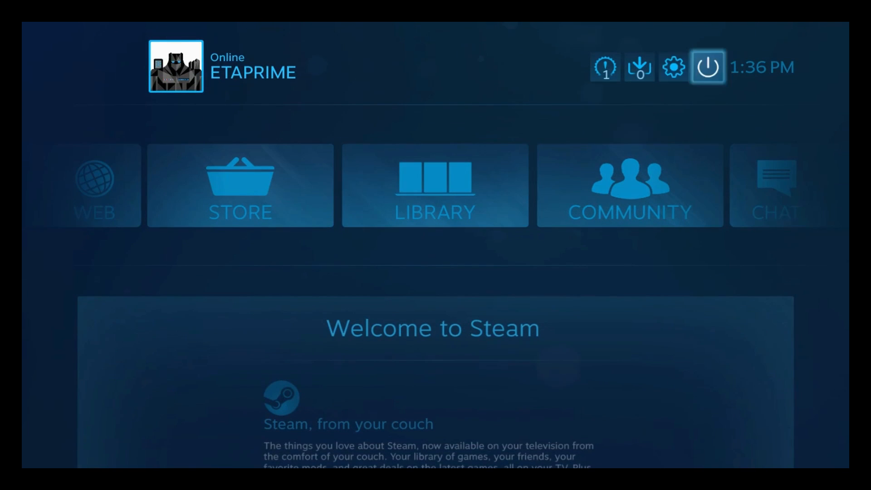
Step: Bring up the power menu with Stop Streaming and Turn Off System
left_click(706, 66)
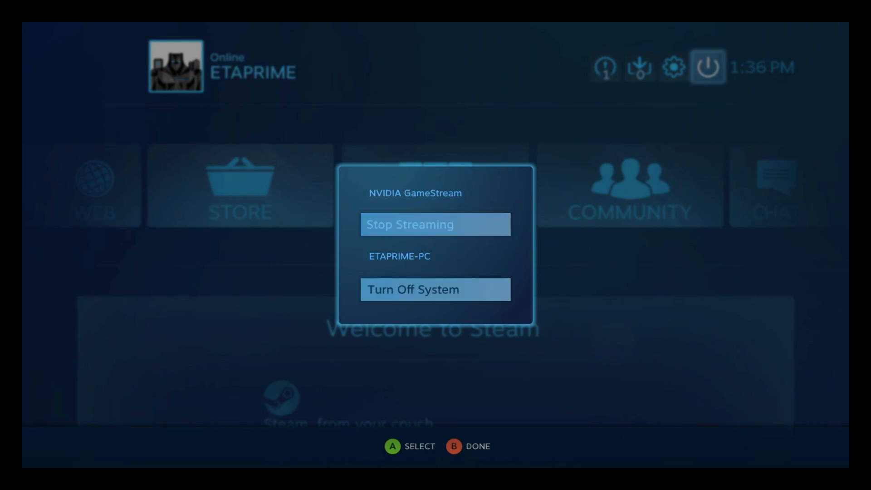